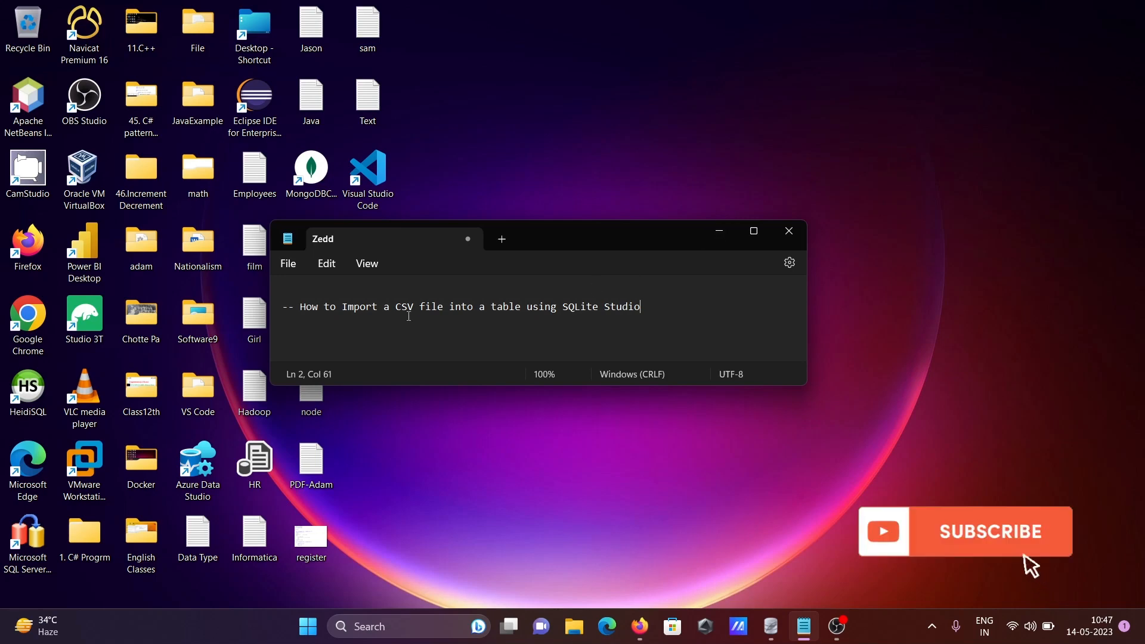
{"action": "mouse_move", "coordinate": [1057, 605]}
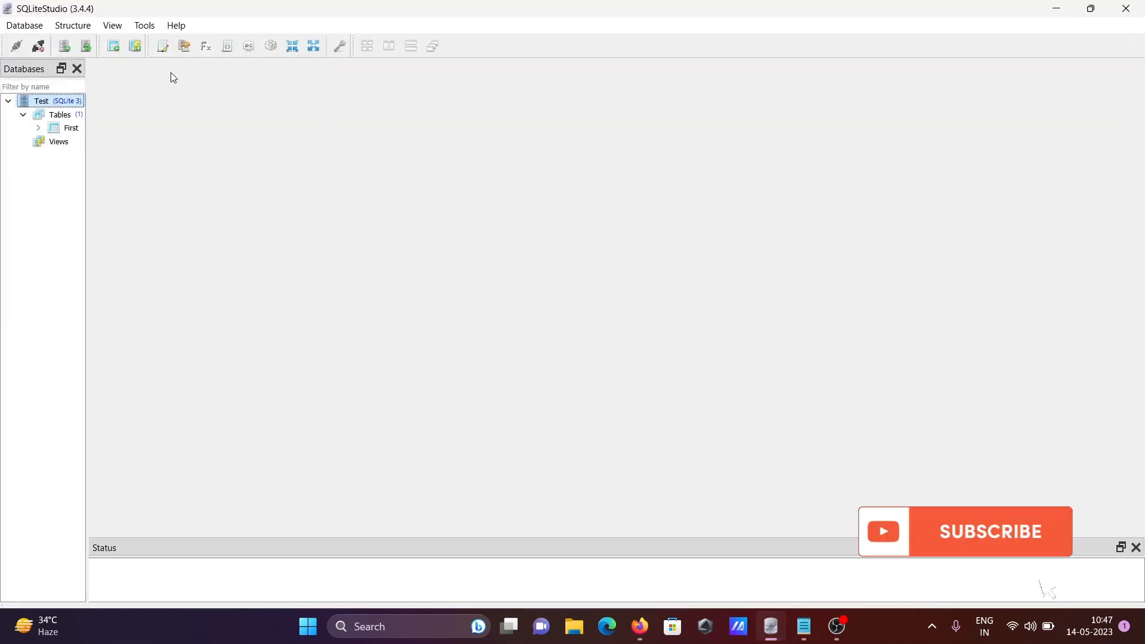
Step: Launch the Import wizard from the Test database's context menu
{"action": "left_click", "coordinate": [144, 25]}
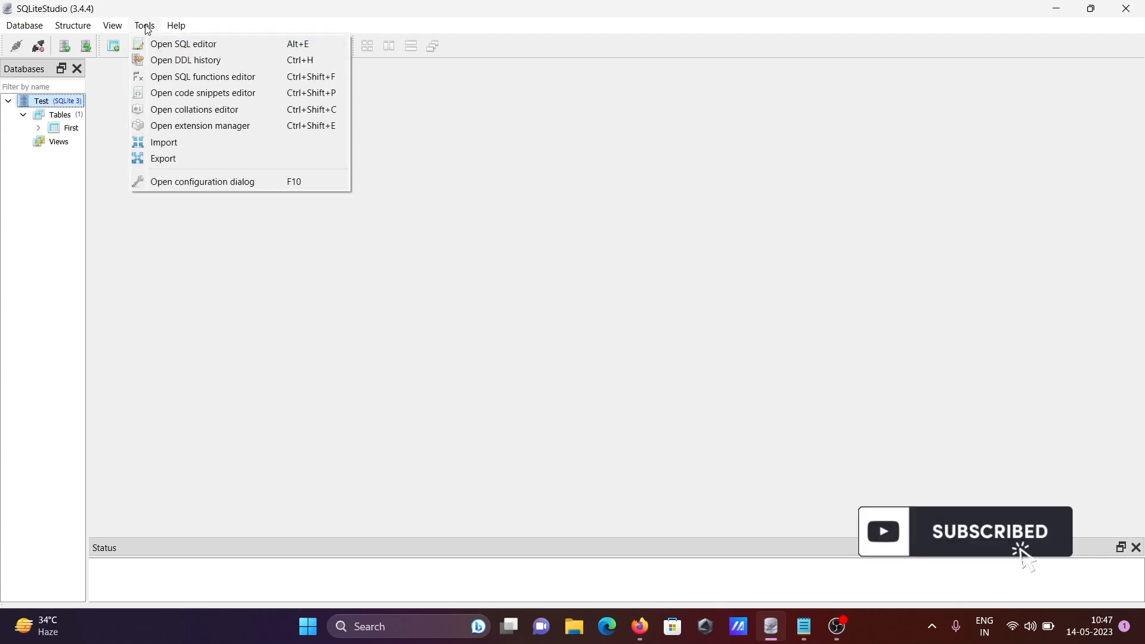
{"action": "left_click", "coordinate": [164, 143]}
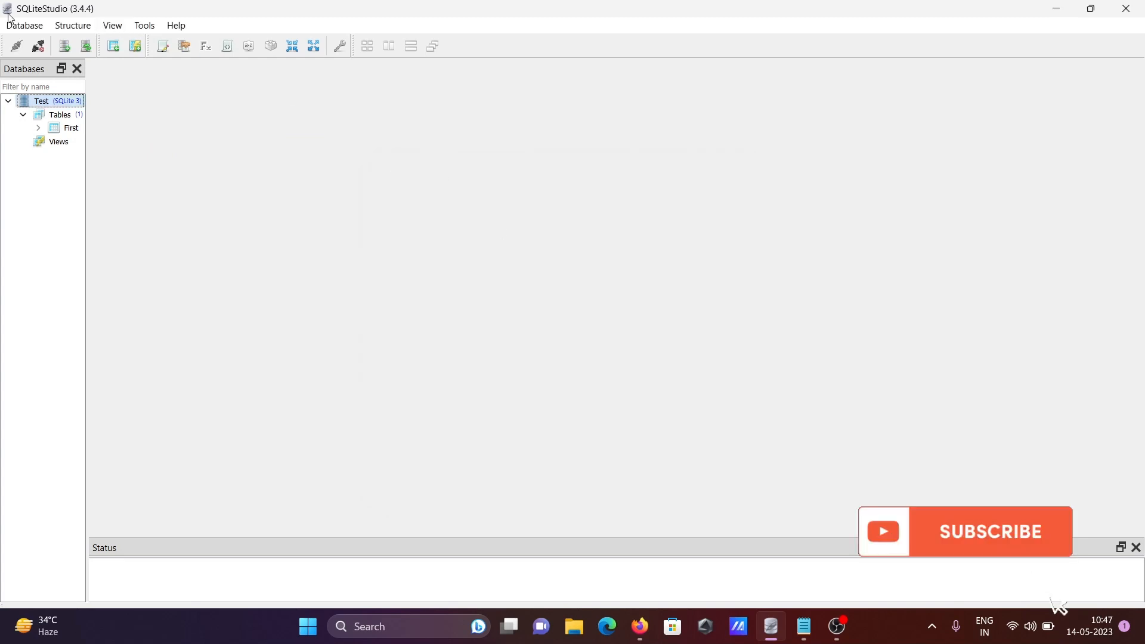
{"action": "left_click", "coordinate": [24, 25]}
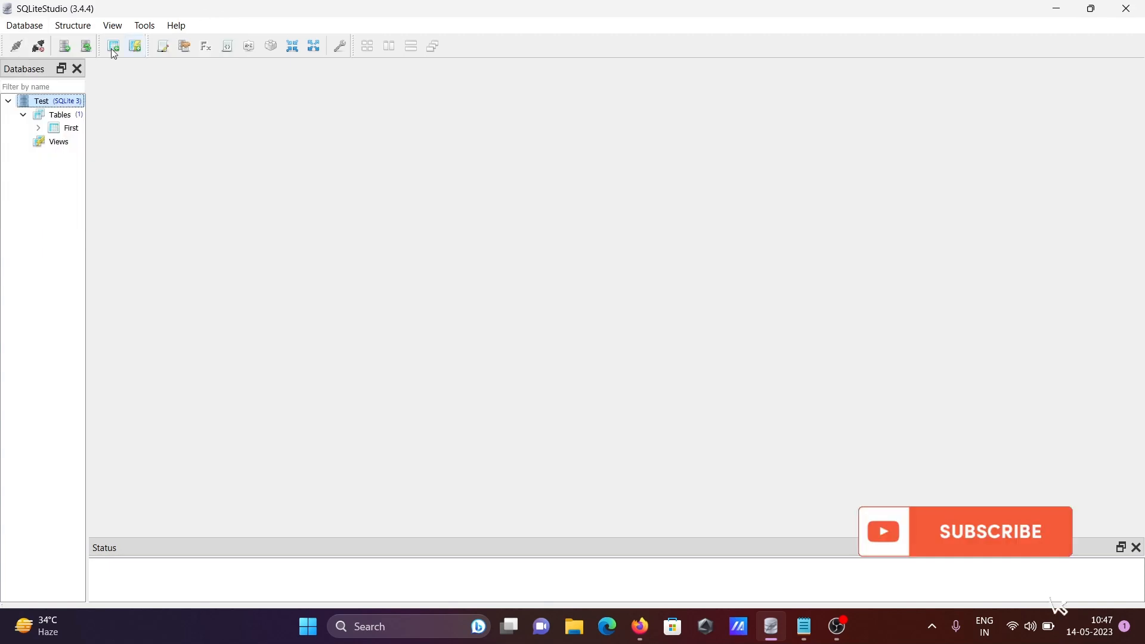
{"action": "right_click", "coordinate": [52, 101]}
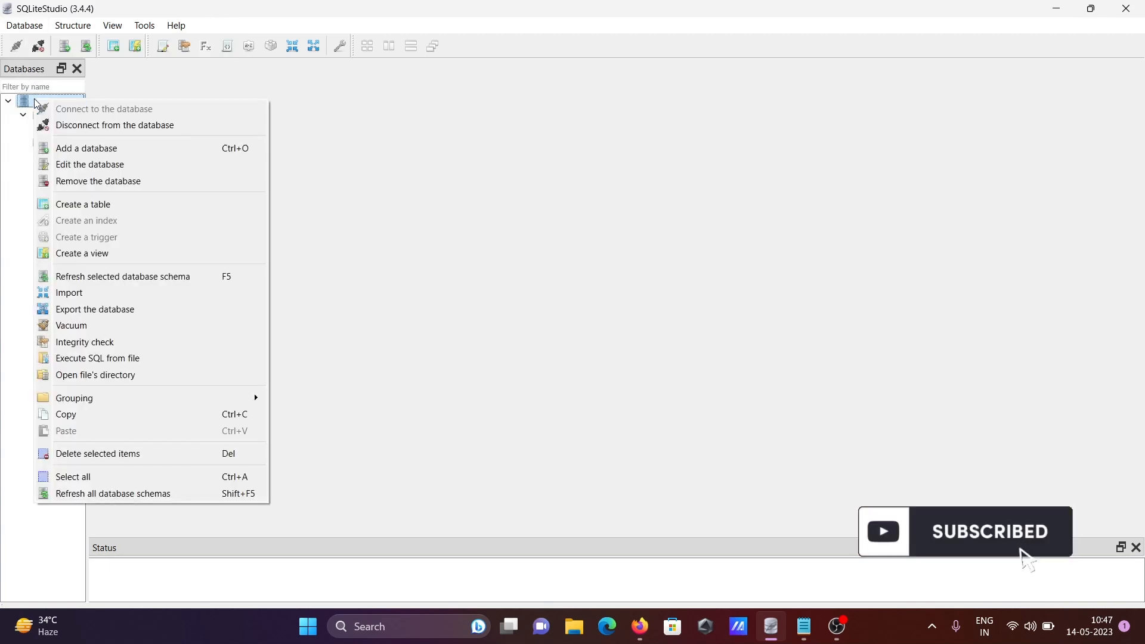
{"action": "mouse_move", "coordinate": [84, 341]}
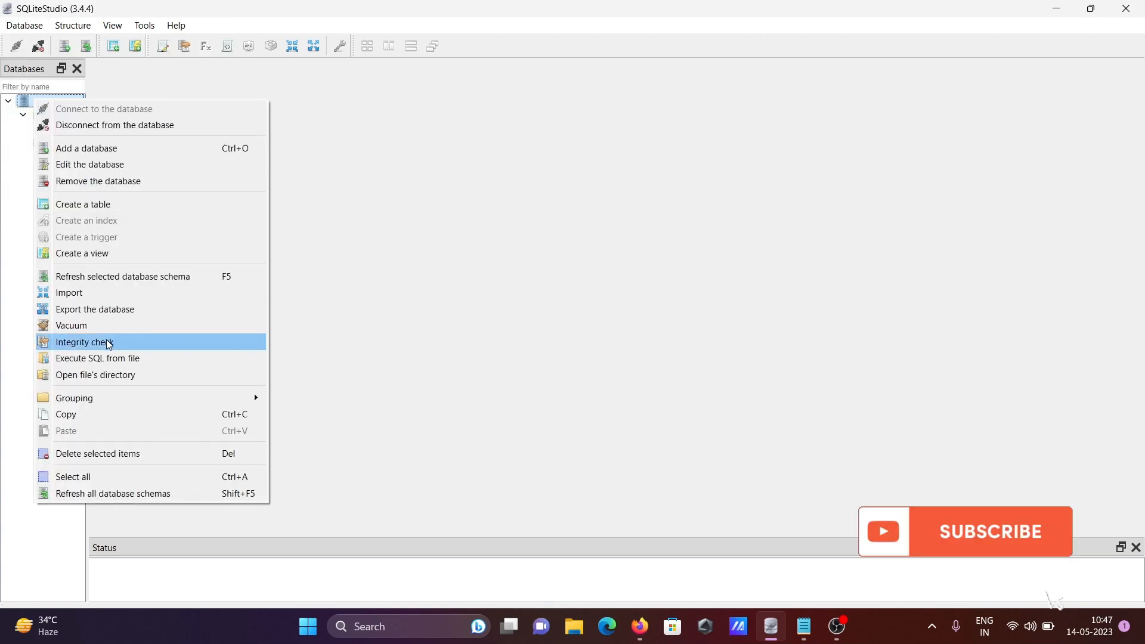
{"action": "left_click", "coordinate": [68, 292]}
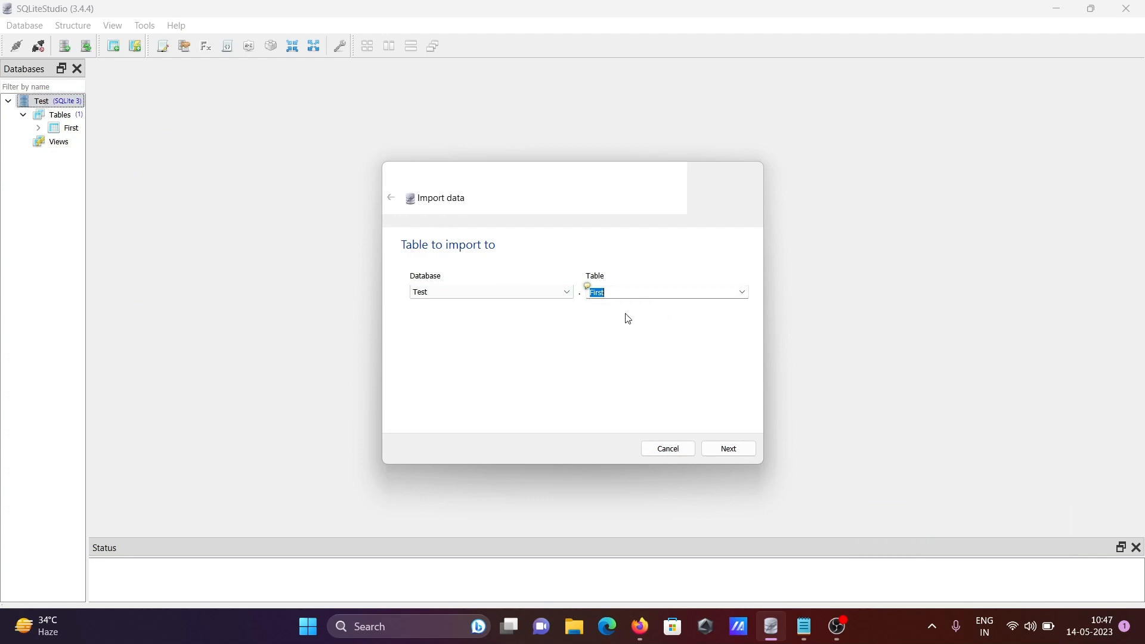
{"action": "mouse_move", "coordinate": [625, 296]}
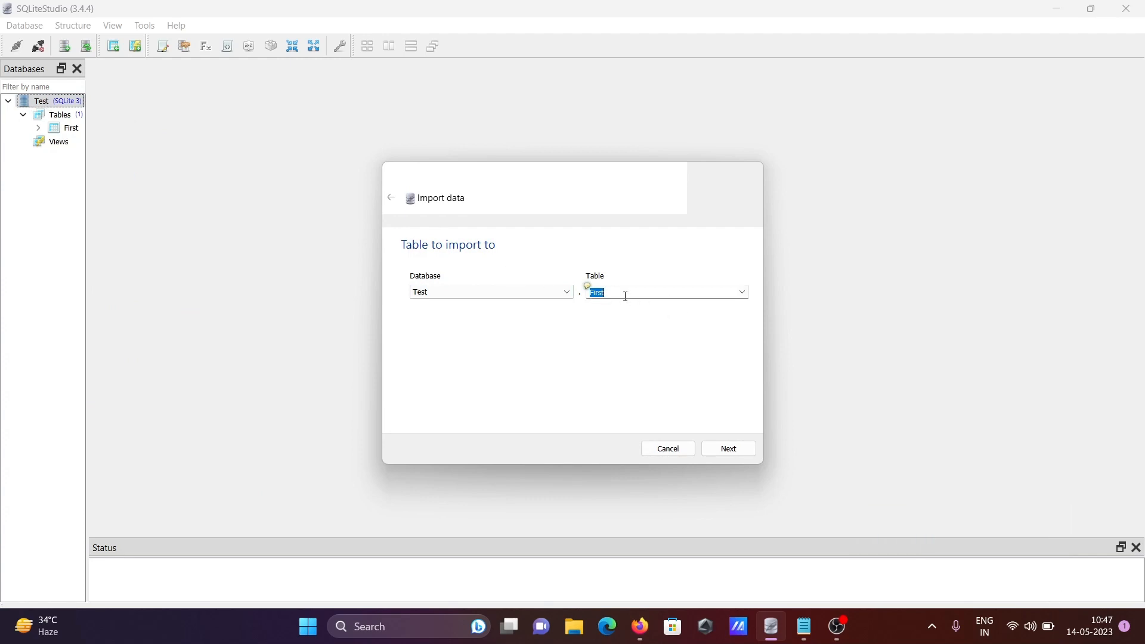
Step: Name the new import table Emp, keep CSV as source, and browse for the file
{"action": "type", "text": "Emp"}
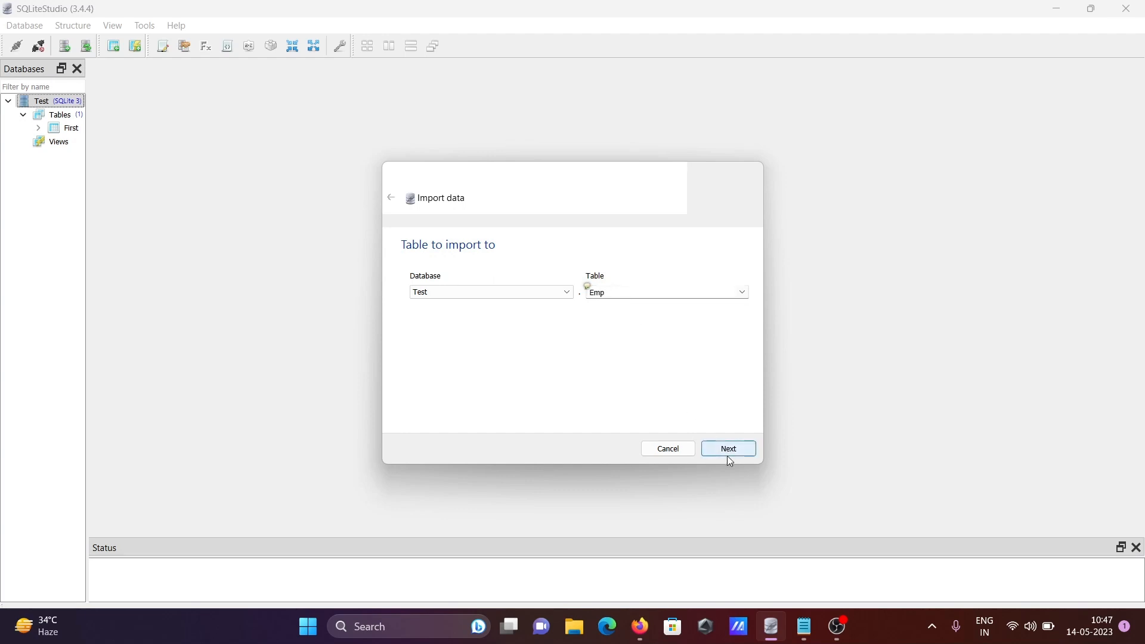
{"action": "left_click", "coordinate": [728, 448]}
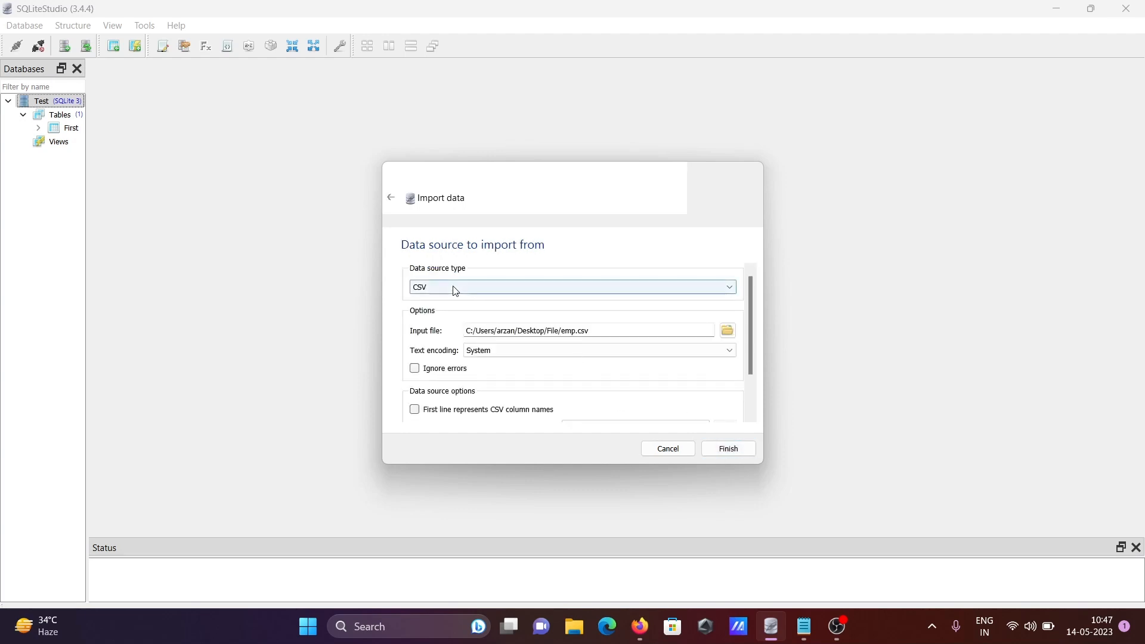
{"action": "left_click", "coordinate": [572, 286]}
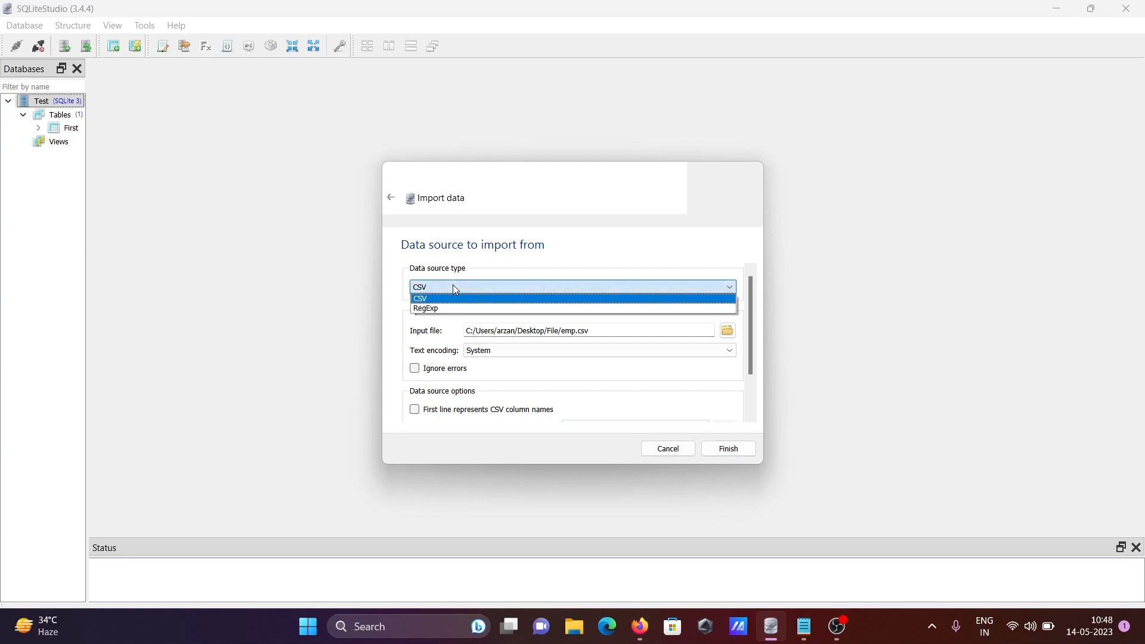
{"action": "left_click", "coordinate": [572, 298]}
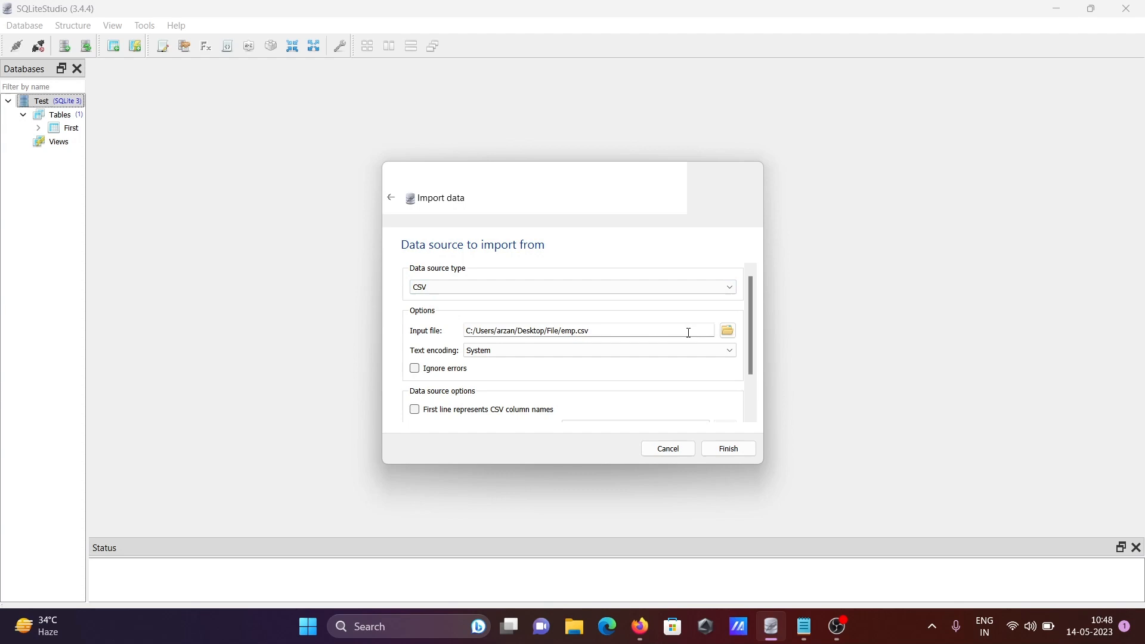
{"action": "left_click", "coordinate": [726, 330]}
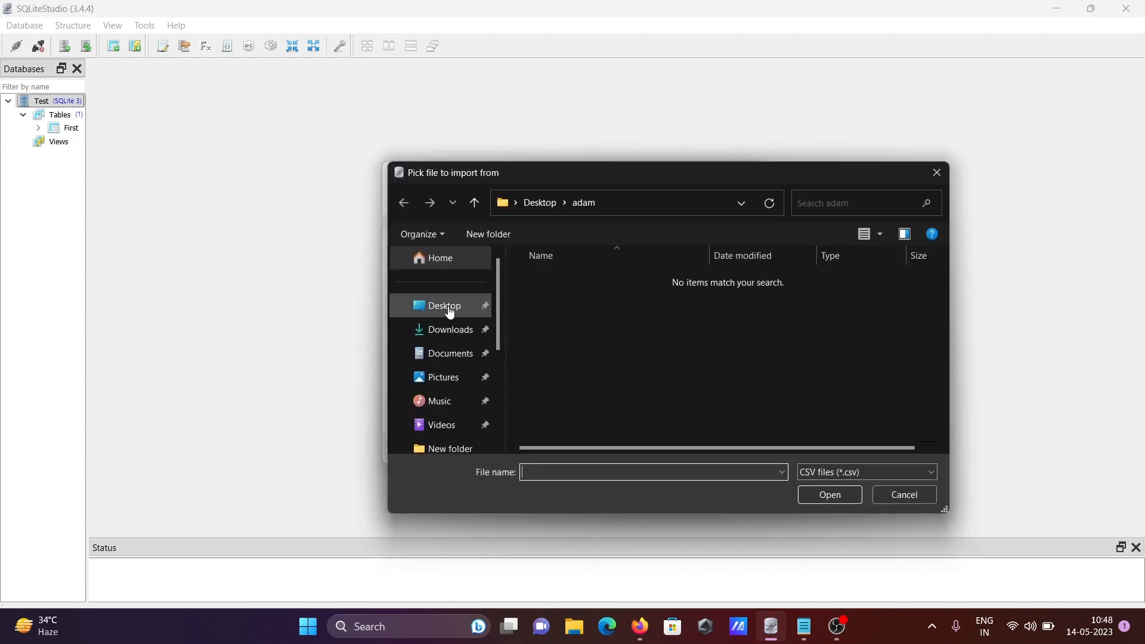
Step: Select the Employees CSV inside Desktop's File folder
{"action": "left_click", "coordinate": [444, 305]}
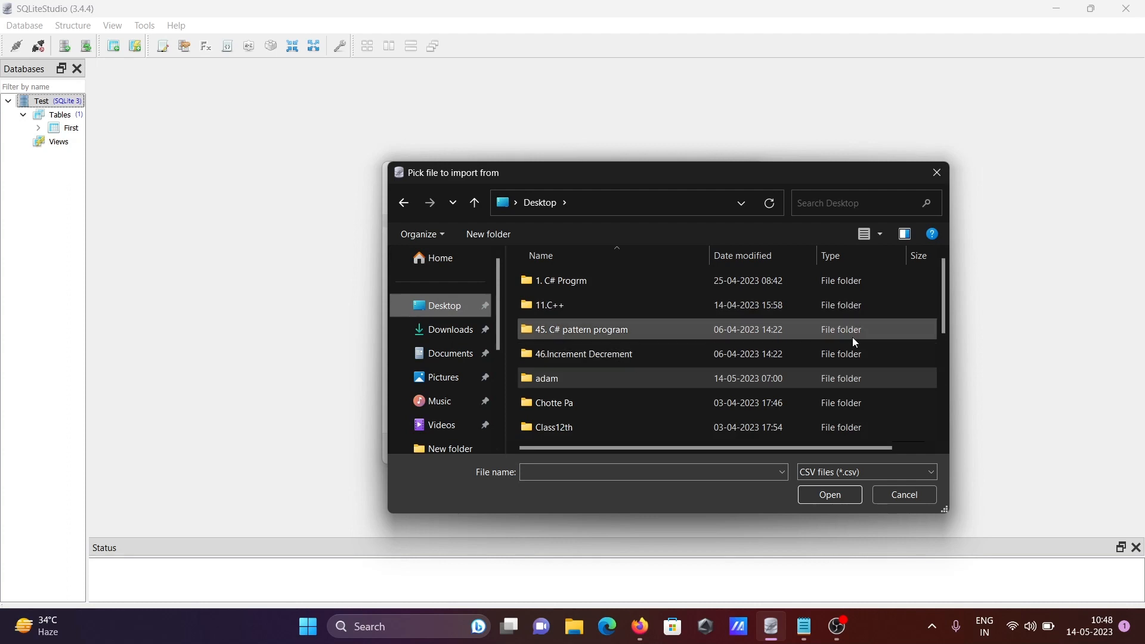
{"action": "scroll", "scroll_direction": "down", "scroll_amount": 3}
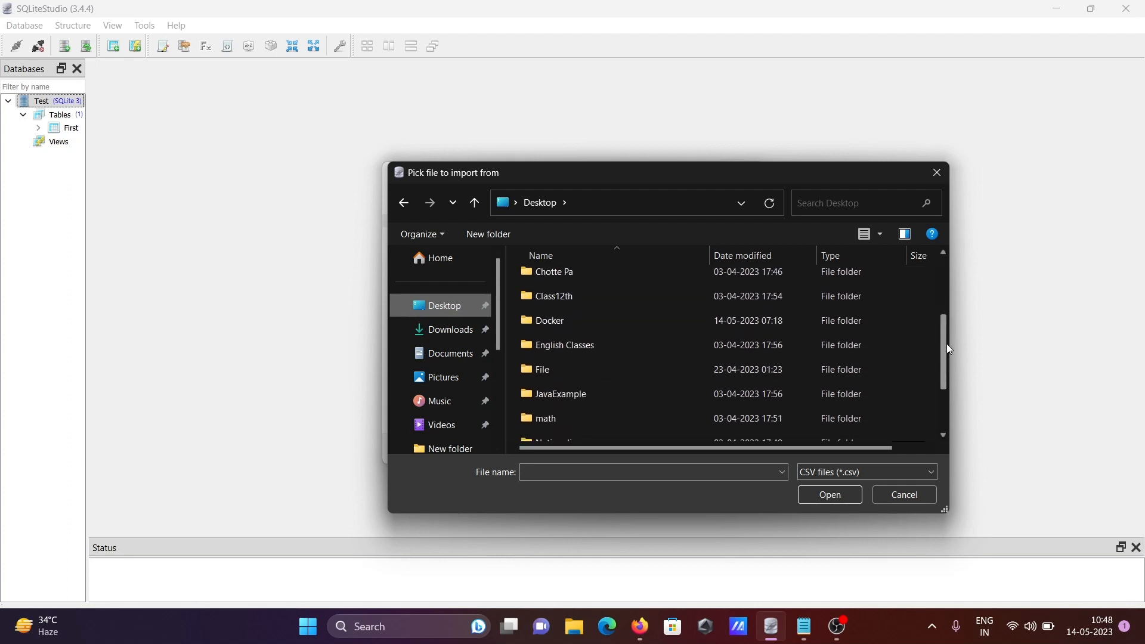
{"action": "double_click", "coordinate": [543, 369]}
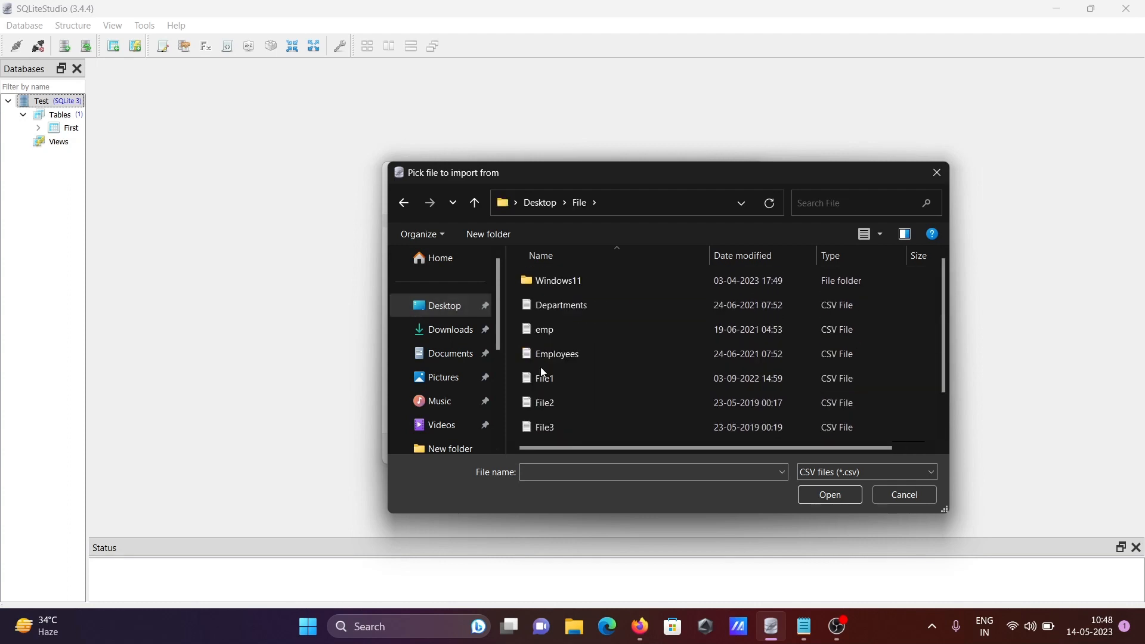
{"action": "left_click", "coordinate": [544, 329]}
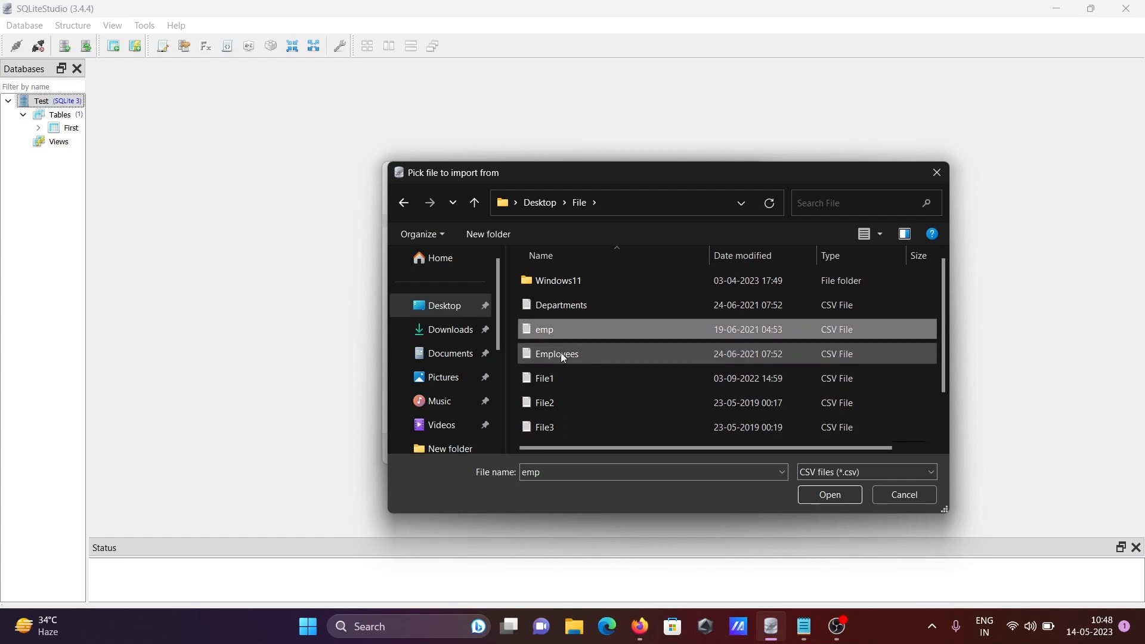
{"action": "left_click", "coordinate": [557, 354]}
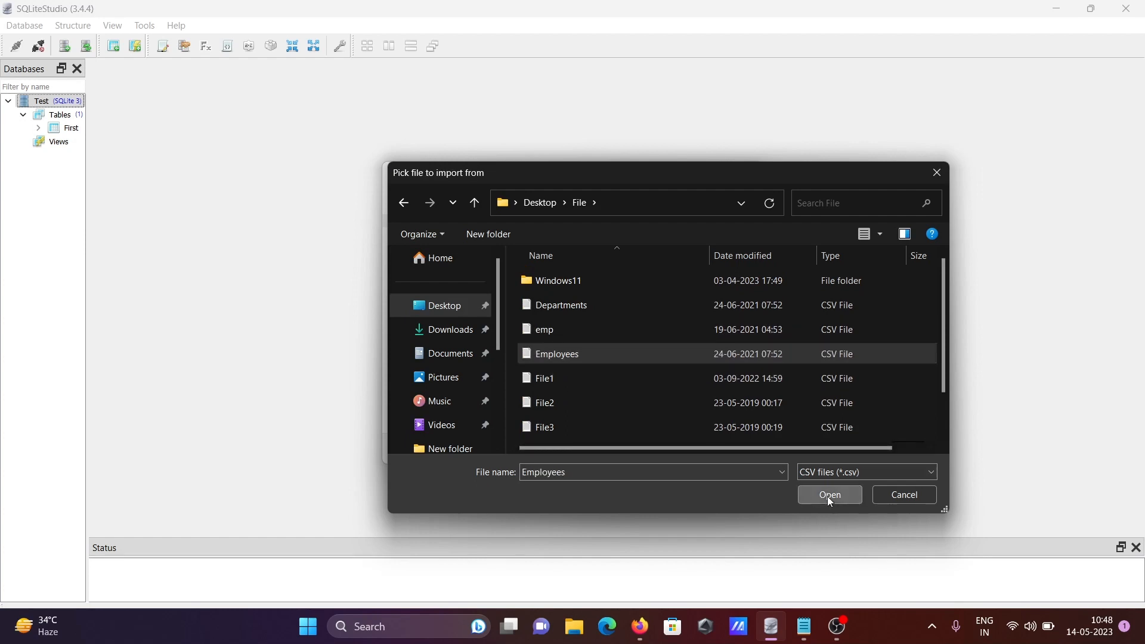
Step: Confirm Employees as input and run the import into Emp, yielding 108 rows
{"action": "left_click", "coordinate": [829, 495]}
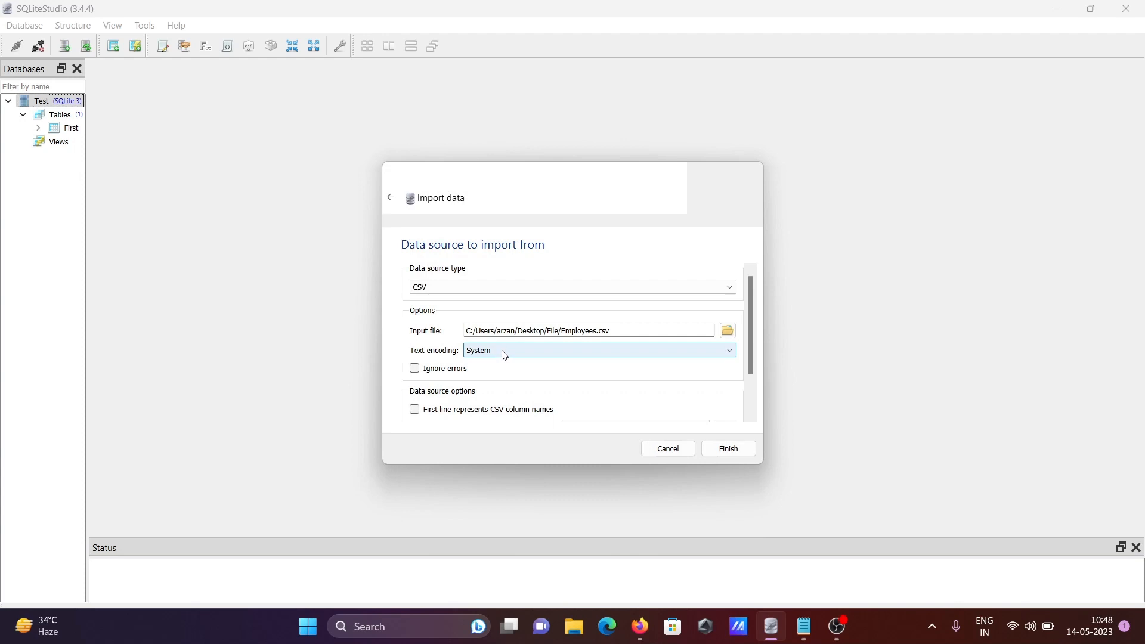
{"action": "mouse_move", "coordinate": [550, 393]}
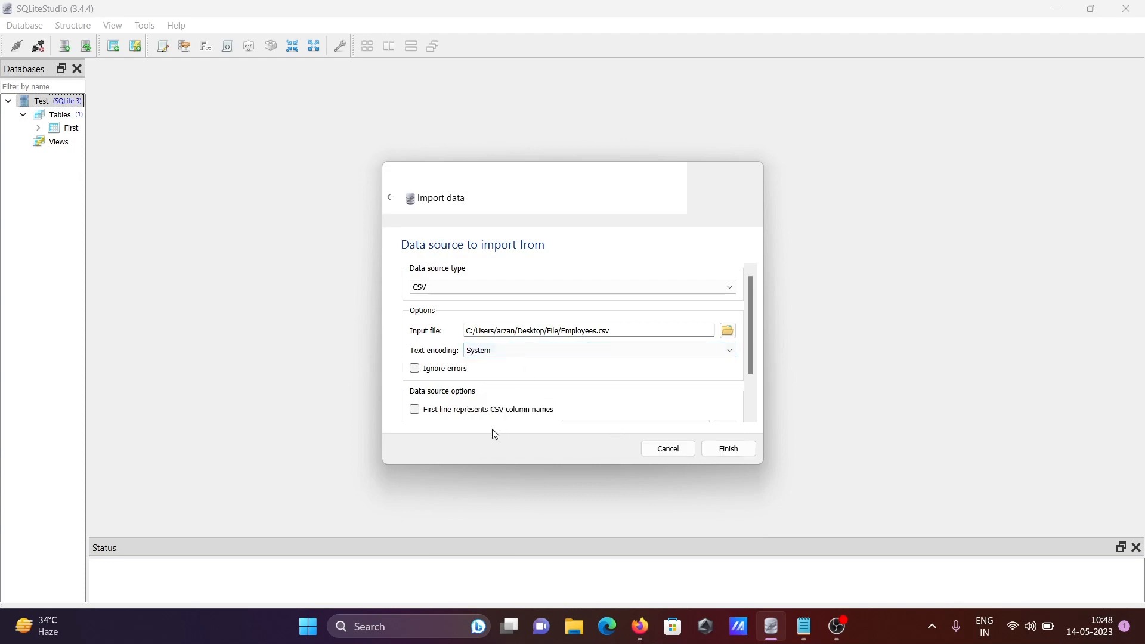
{"action": "mouse_move", "coordinate": [728, 448]}
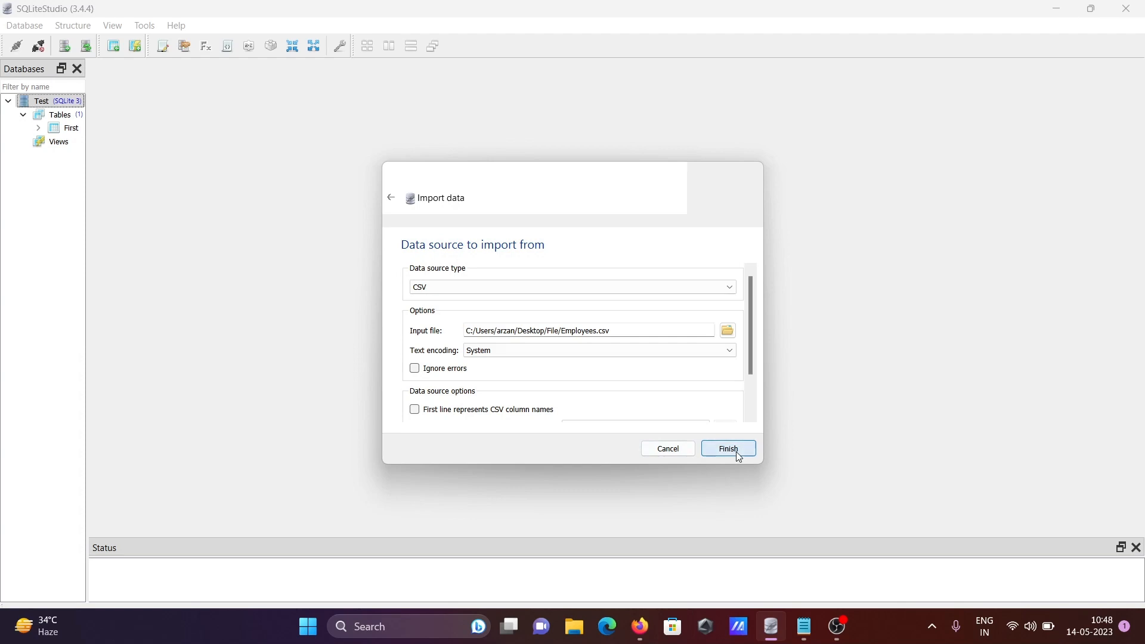
{"action": "left_click", "coordinate": [728, 449]}
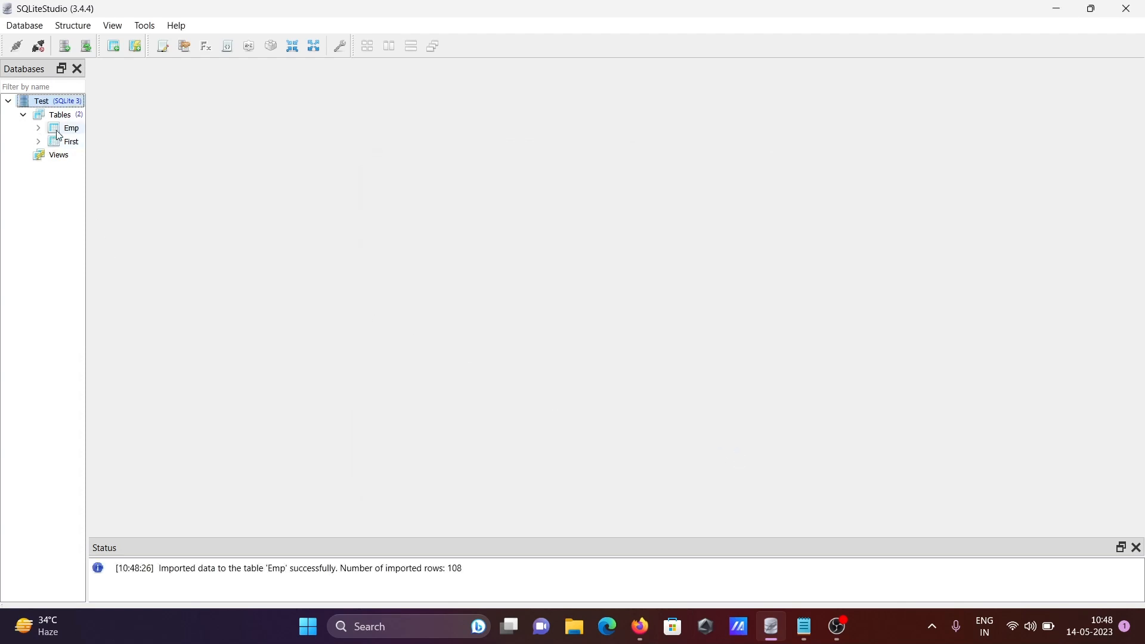
{"action": "mouse_move", "coordinate": [71, 127]}
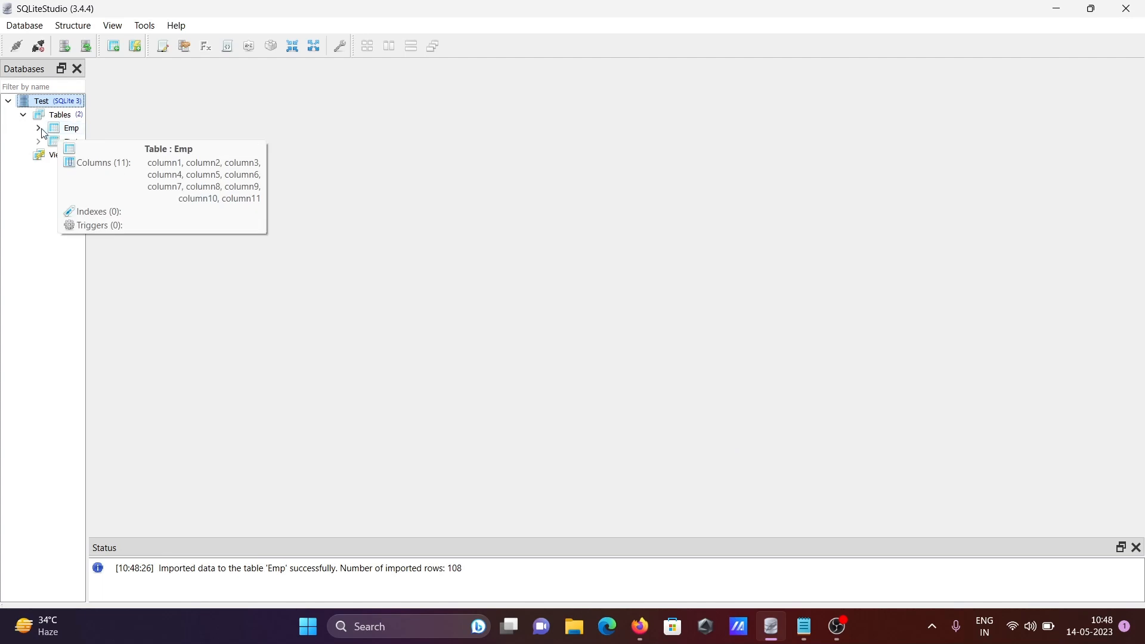
Step: Expand the Emp table in the tree and open it, showing column1 to column11
{"action": "left_click", "coordinate": [39, 128]}
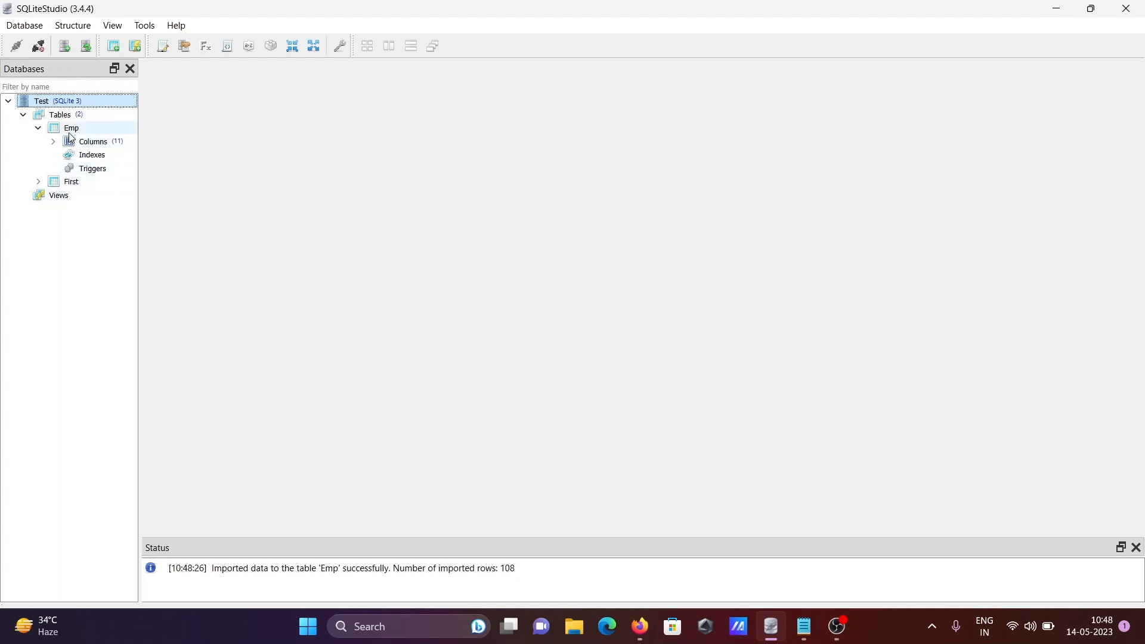
{"action": "right_click", "coordinate": [71, 127]}
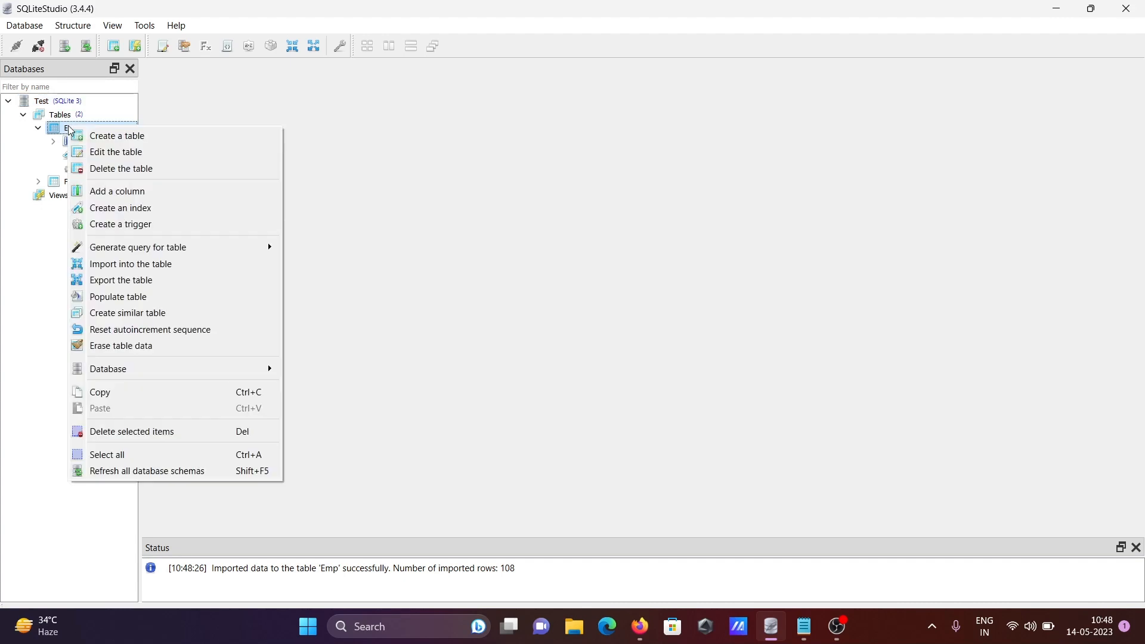
{"action": "mouse_move", "coordinate": [124, 408]}
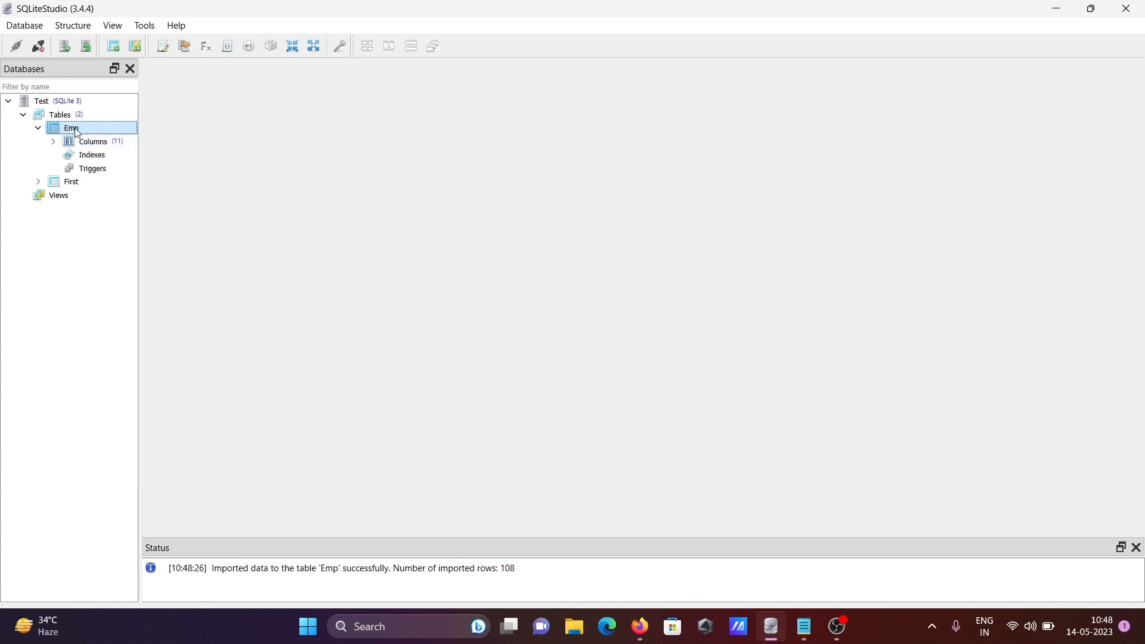
{"action": "double_click", "coordinate": [72, 128]}
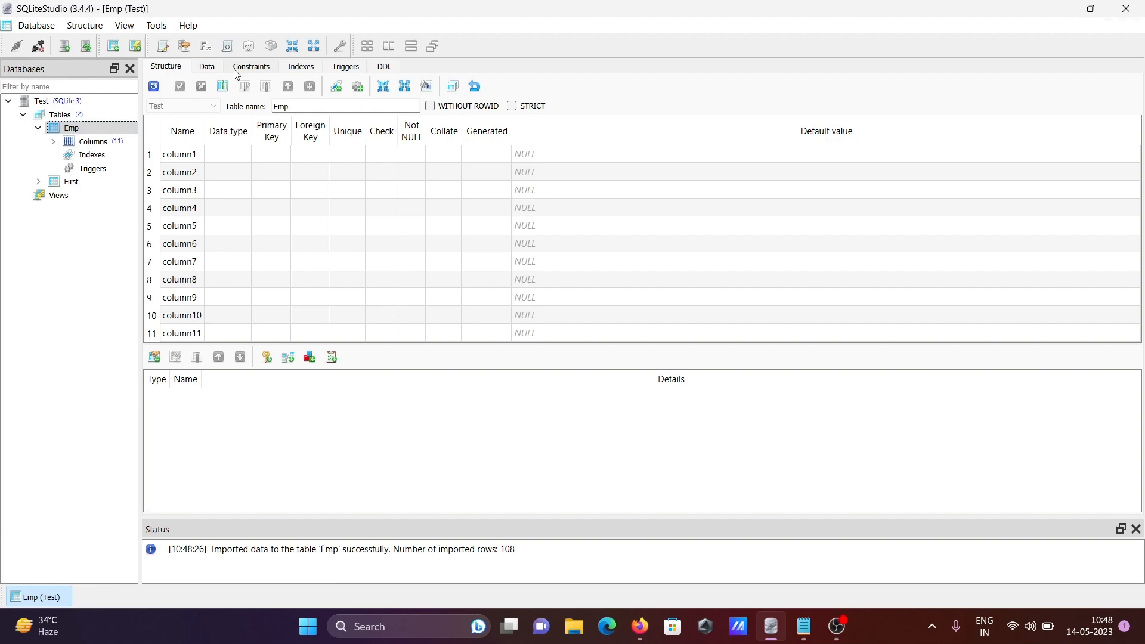
Step: Inspect Emp's data, empty constraints and triggers, and DDL, returning to Structure
{"action": "left_click", "coordinate": [207, 66]}
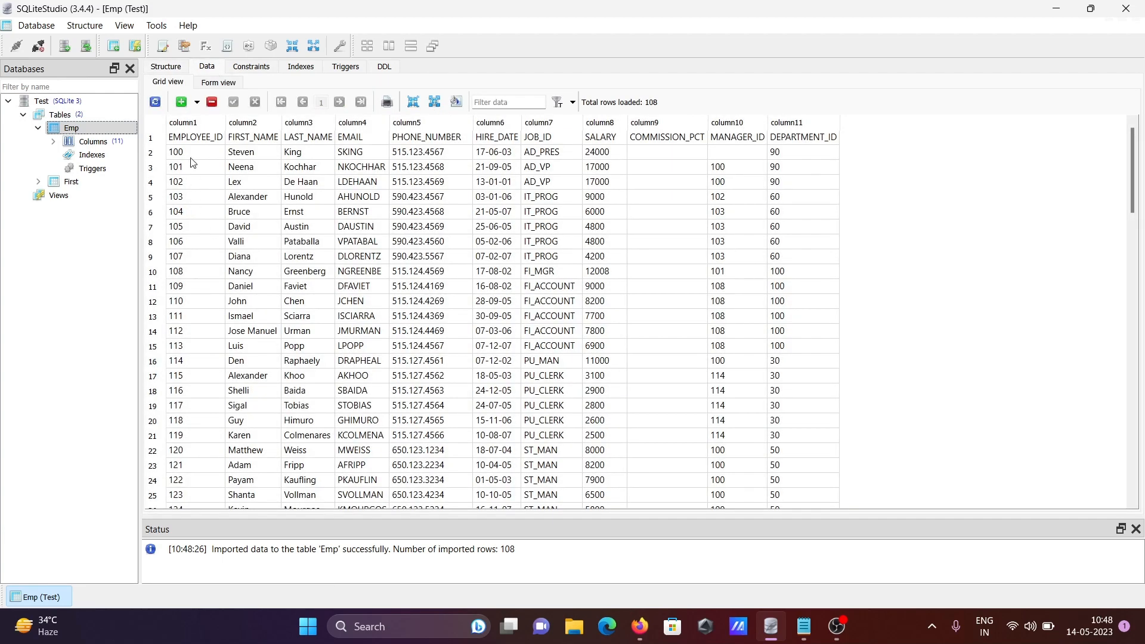
{"action": "mouse_move", "coordinate": [222, 144]}
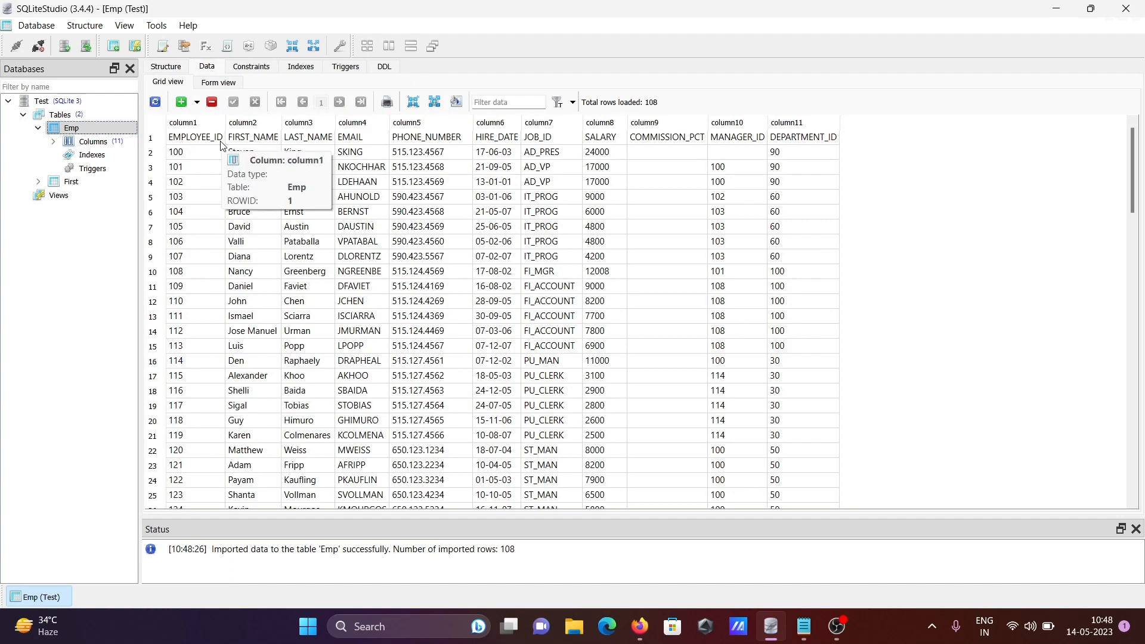
{"action": "mouse_move", "coordinate": [460, 150]}
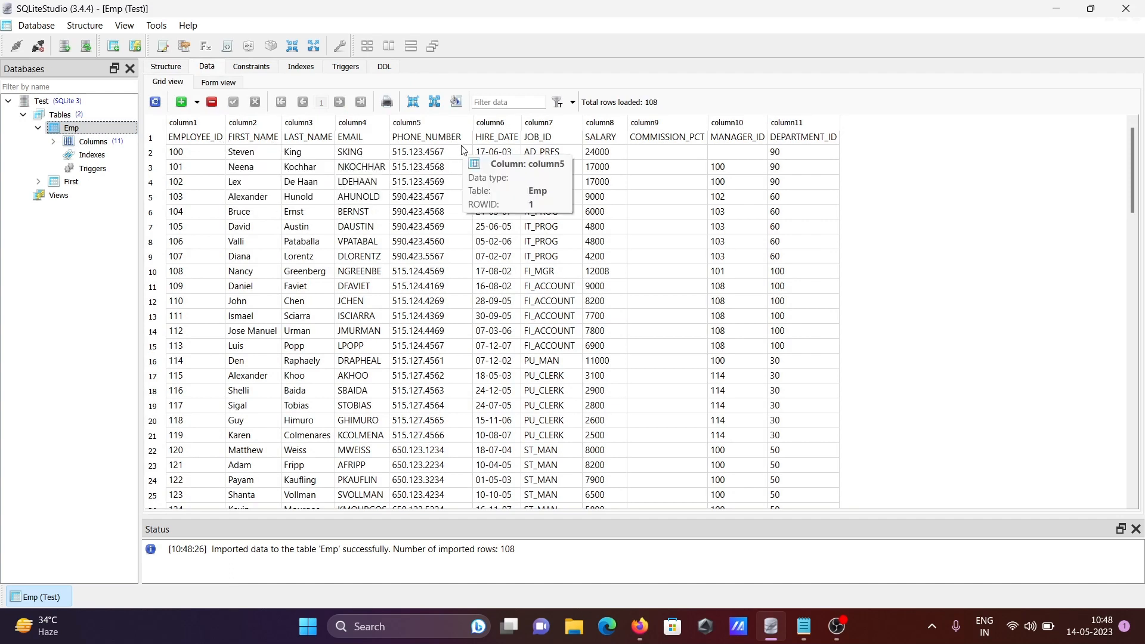
{"action": "mouse_move", "coordinate": [753, 143]}
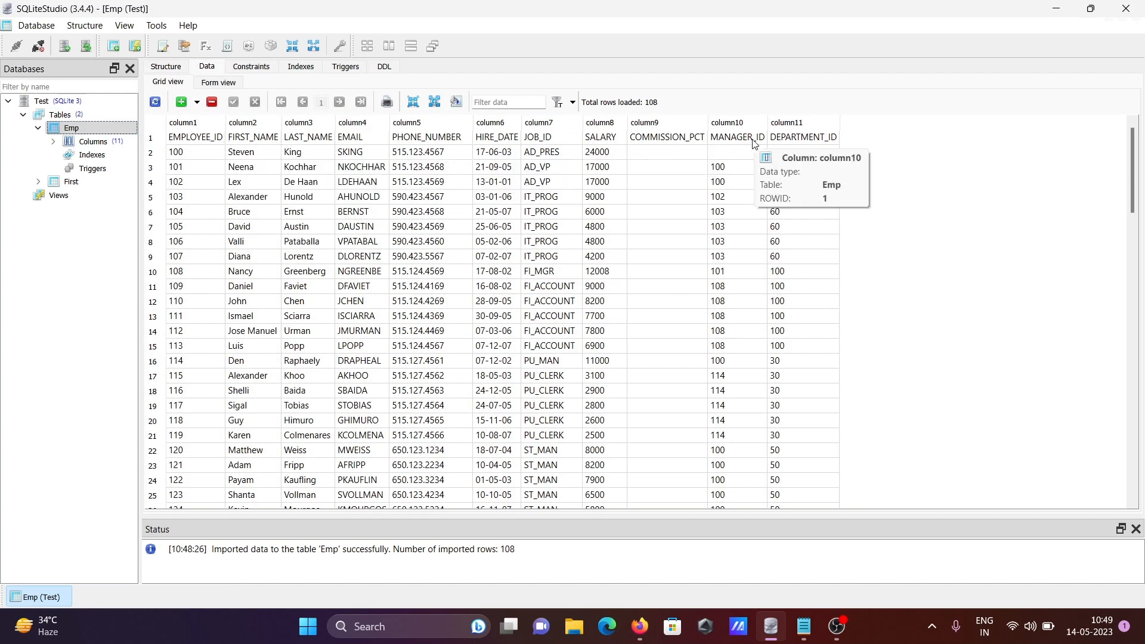
{"action": "left_click", "coordinate": [250, 66]}
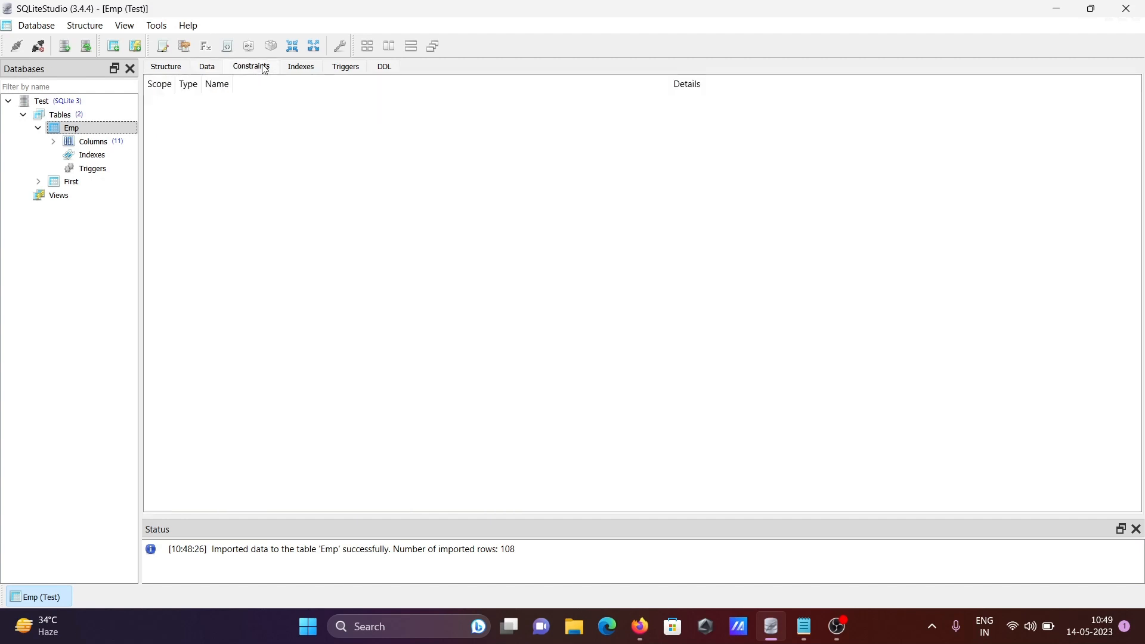
{"action": "left_click", "coordinate": [345, 67]}
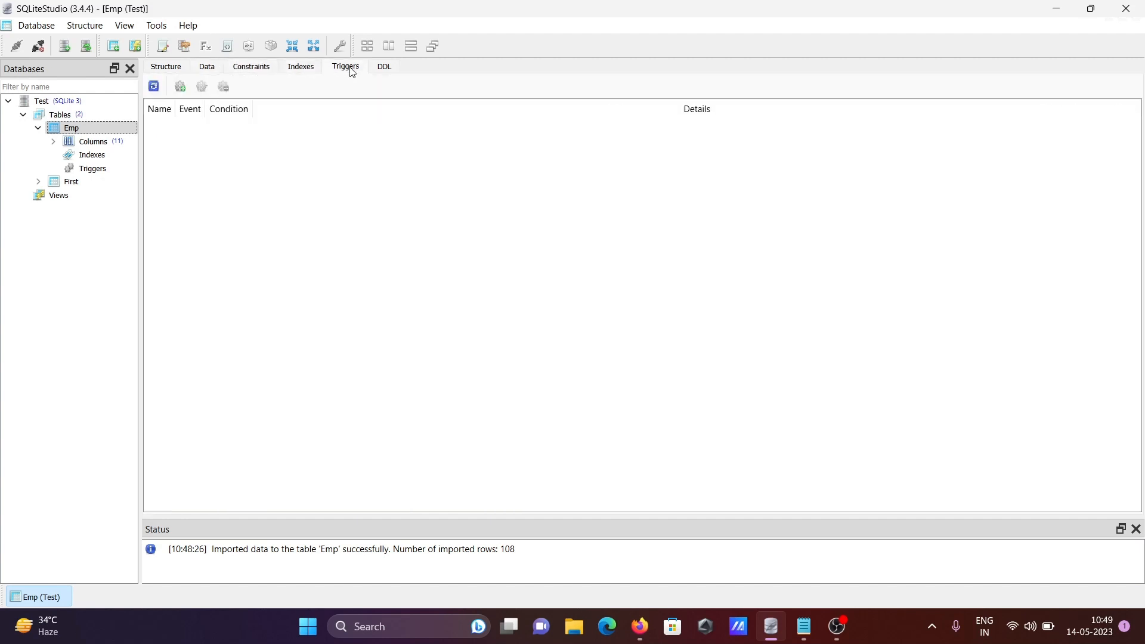
{"action": "left_click", "coordinate": [384, 66]}
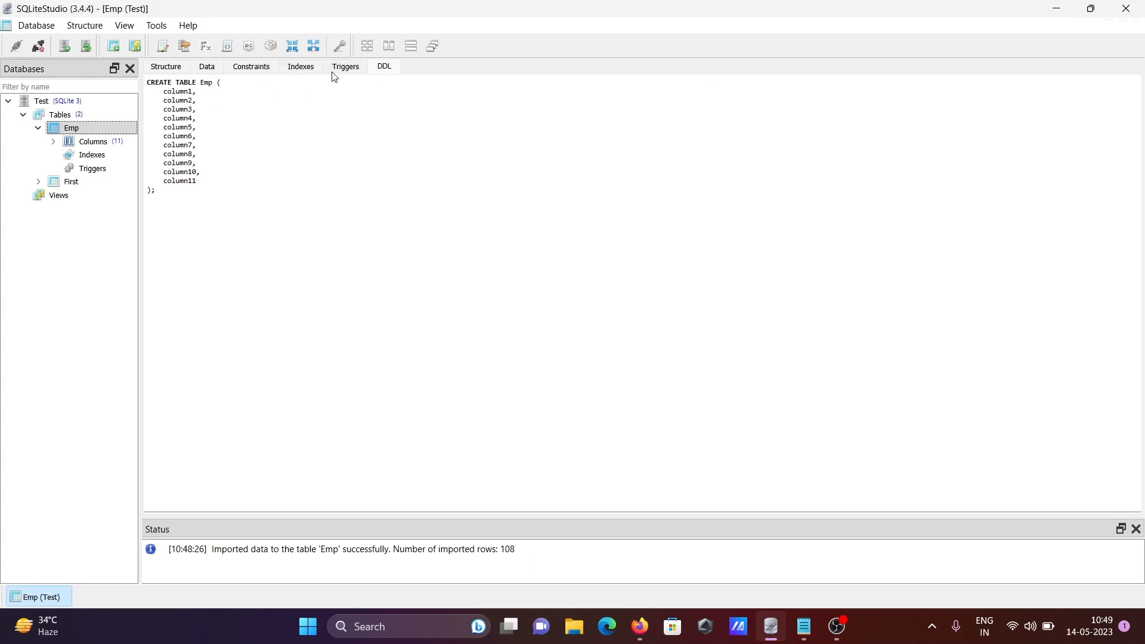
{"action": "left_click", "coordinate": [344, 66]}
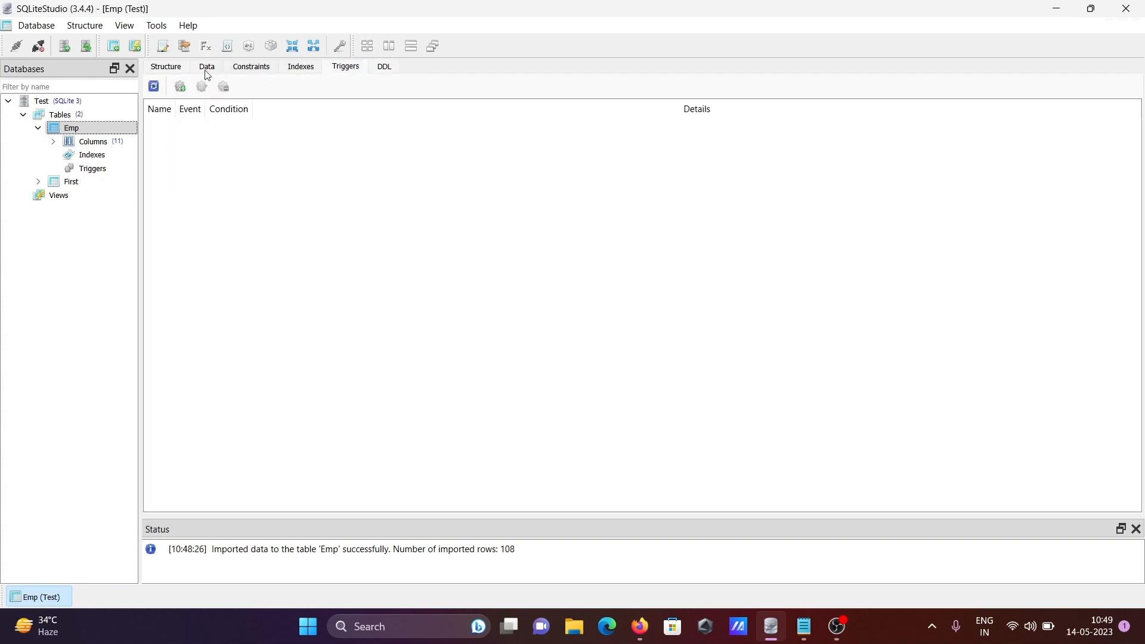
{"action": "left_click", "coordinate": [166, 66]}
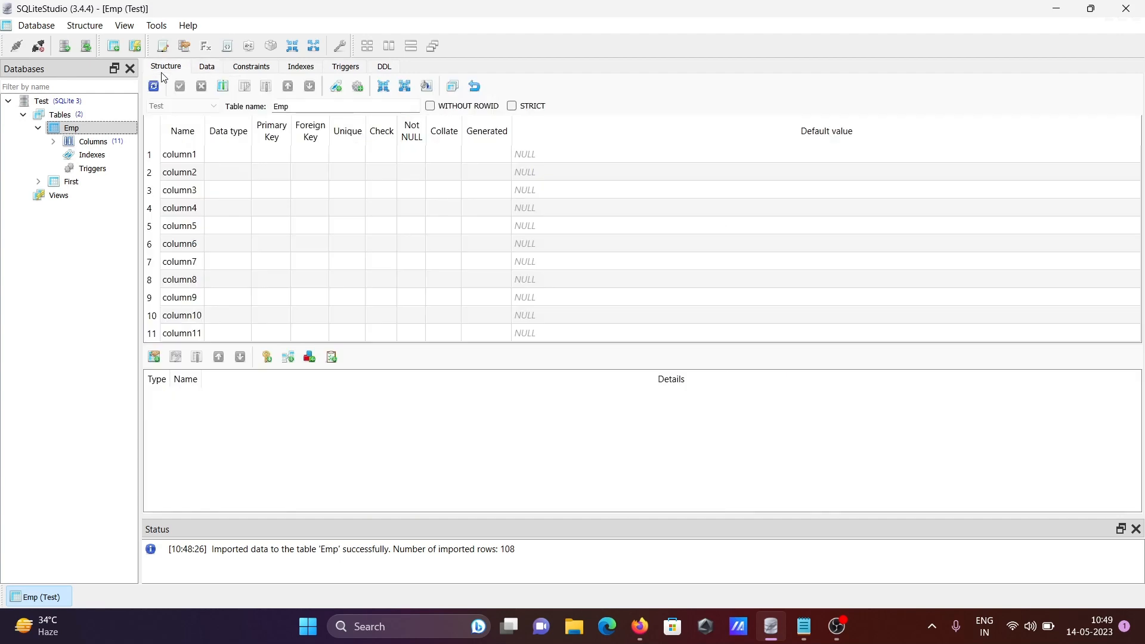
{"action": "mouse_move", "coordinate": [201, 217]}
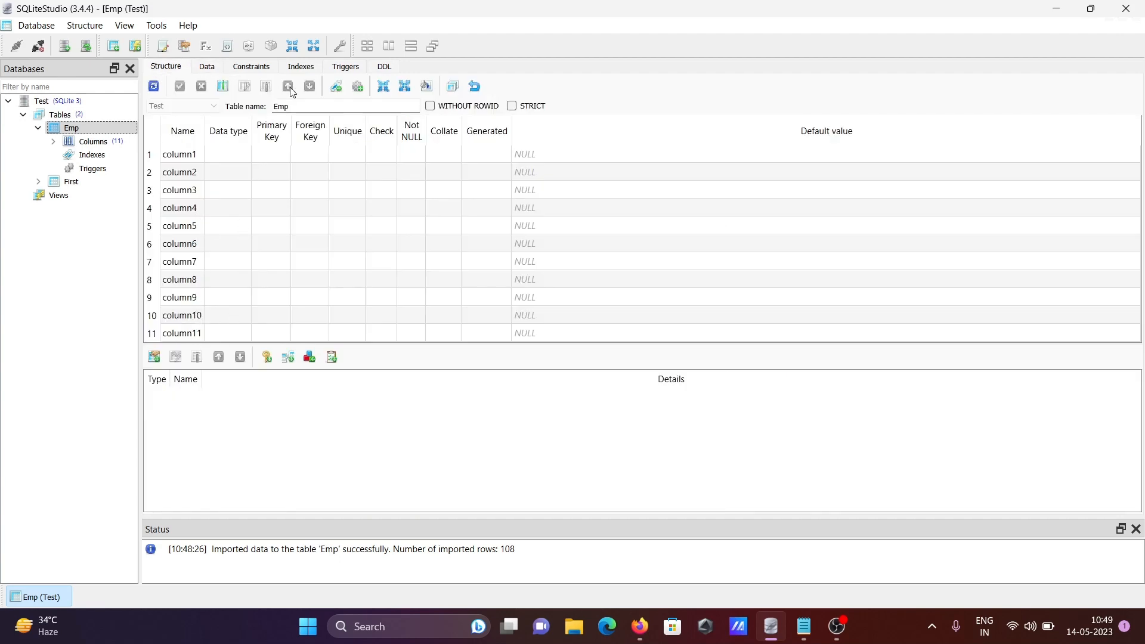
Step: Display Emp's 108 rows on the Data tab, headers in the first row
{"action": "left_click", "coordinate": [207, 66]}
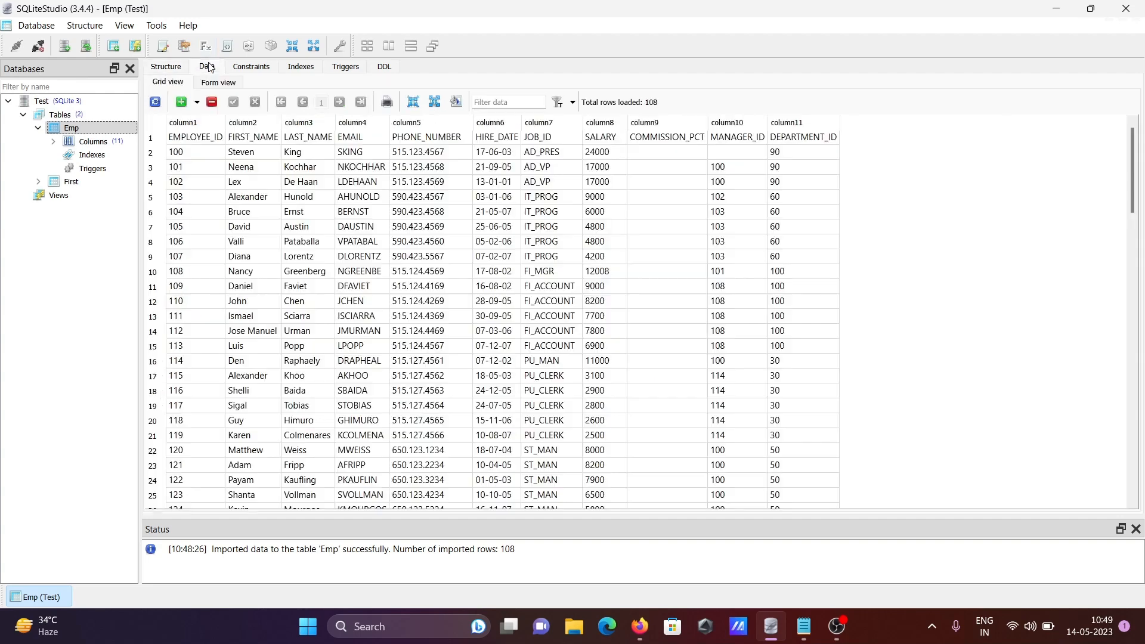
{"action": "mouse_move", "coordinate": [325, 227]}
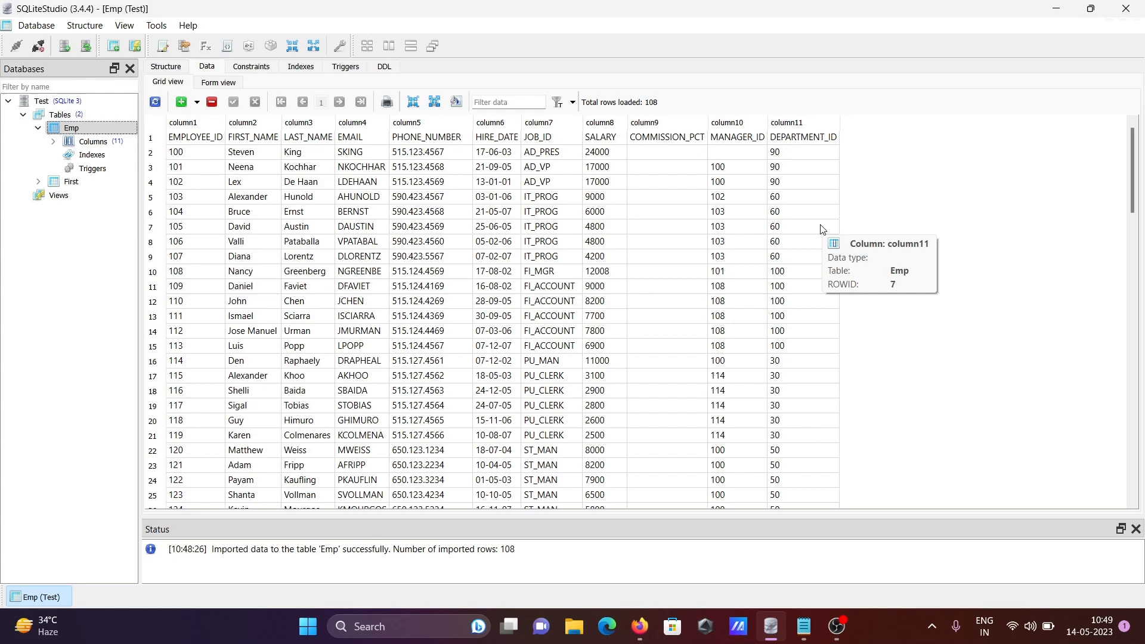
{"action": "mouse_move", "coordinate": [201, 20]}
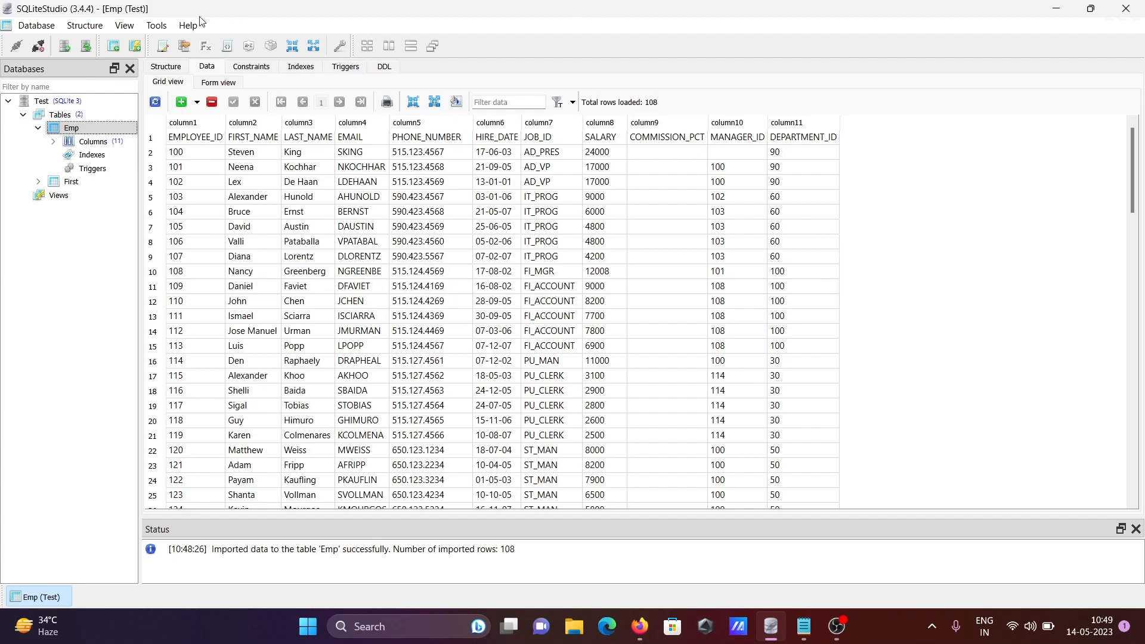
Step: Start a Tools > Import into a new table named Employees and advance to data source
{"action": "left_click", "coordinate": [157, 25]}
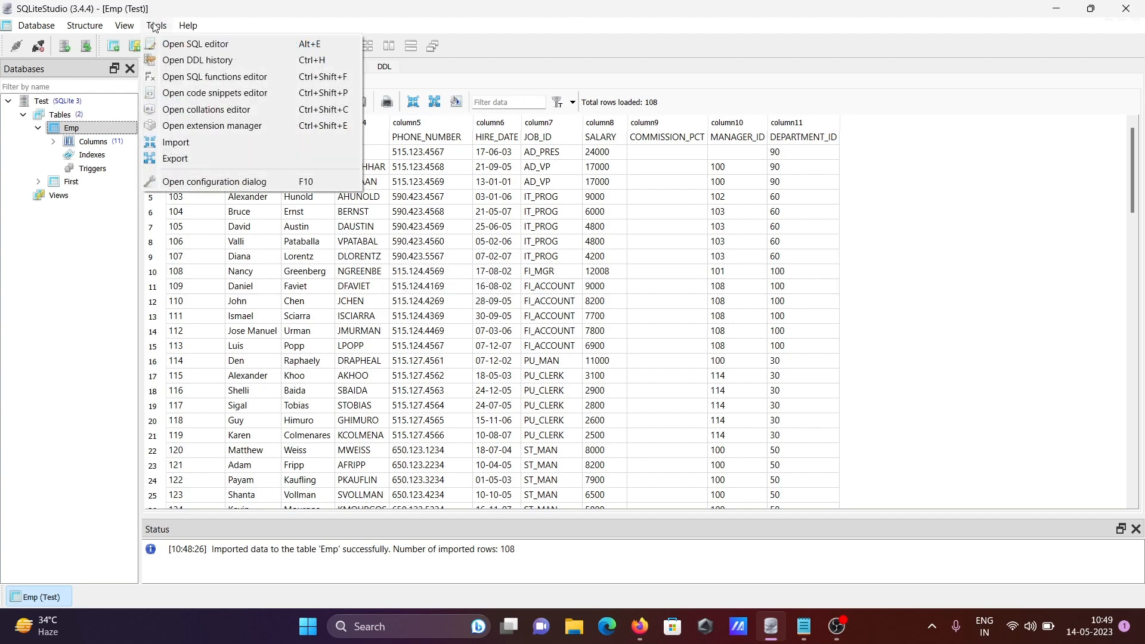
{"action": "left_click", "coordinate": [175, 142]}
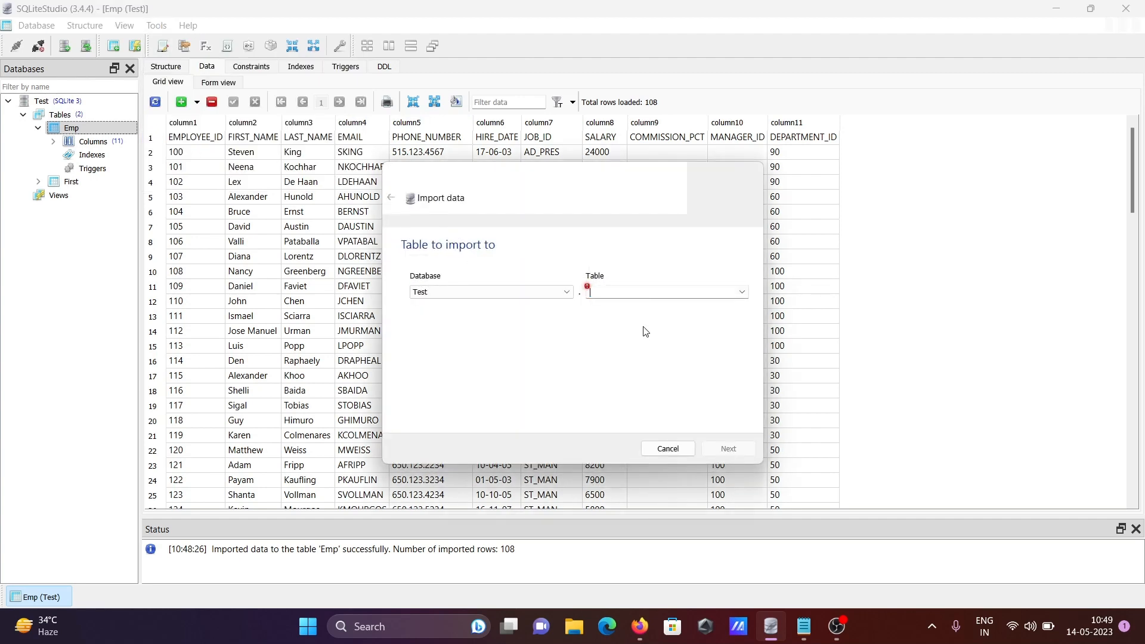
{"action": "type", "text": "Empl"}
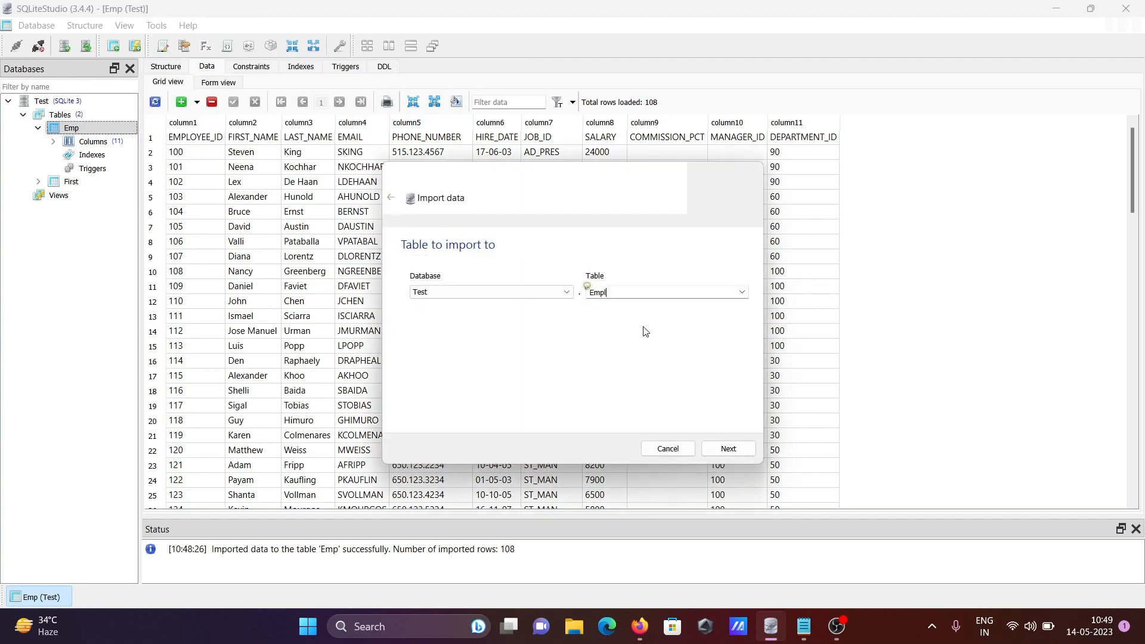
{"action": "type", "text": "Employees"}
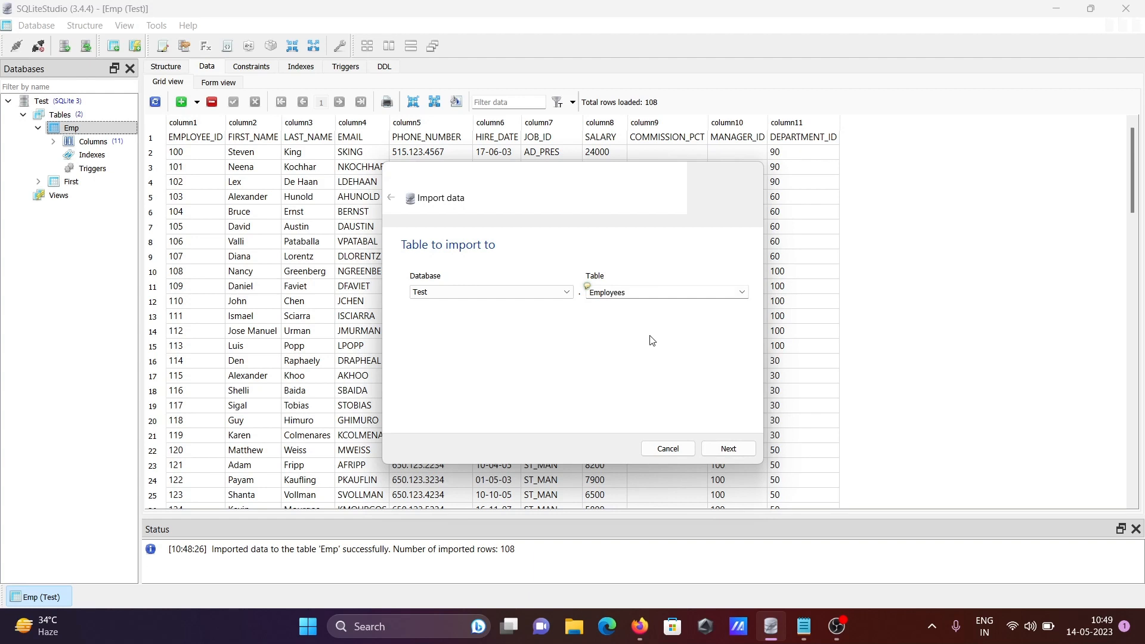
{"action": "left_click", "coordinate": [727, 449]}
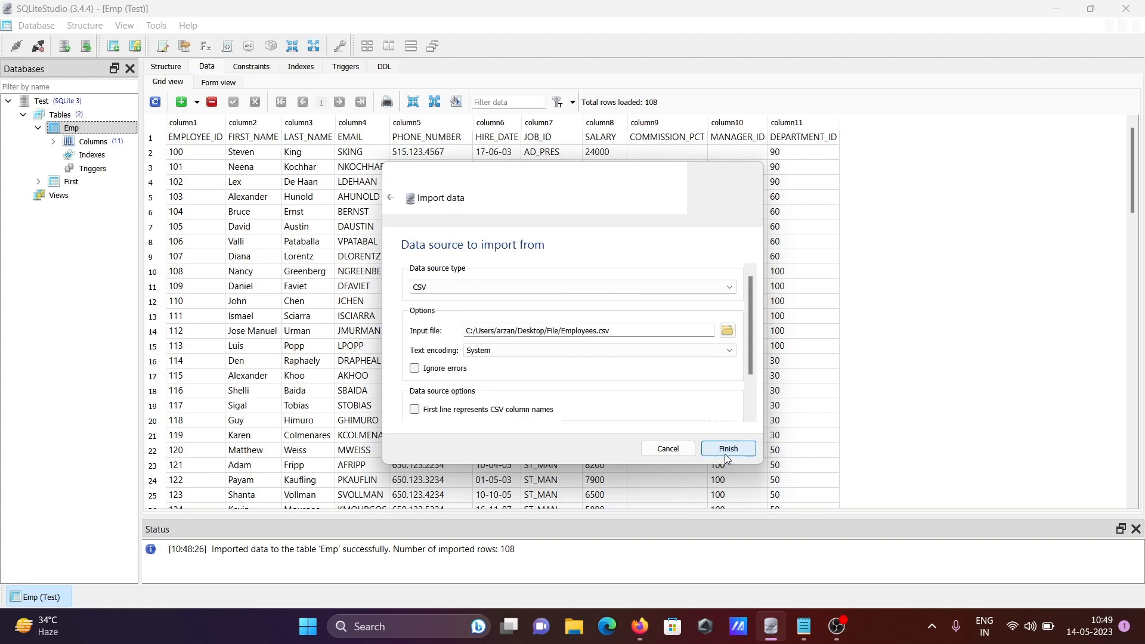
{"action": "mouse_move", "coordinate": [727, 330]}
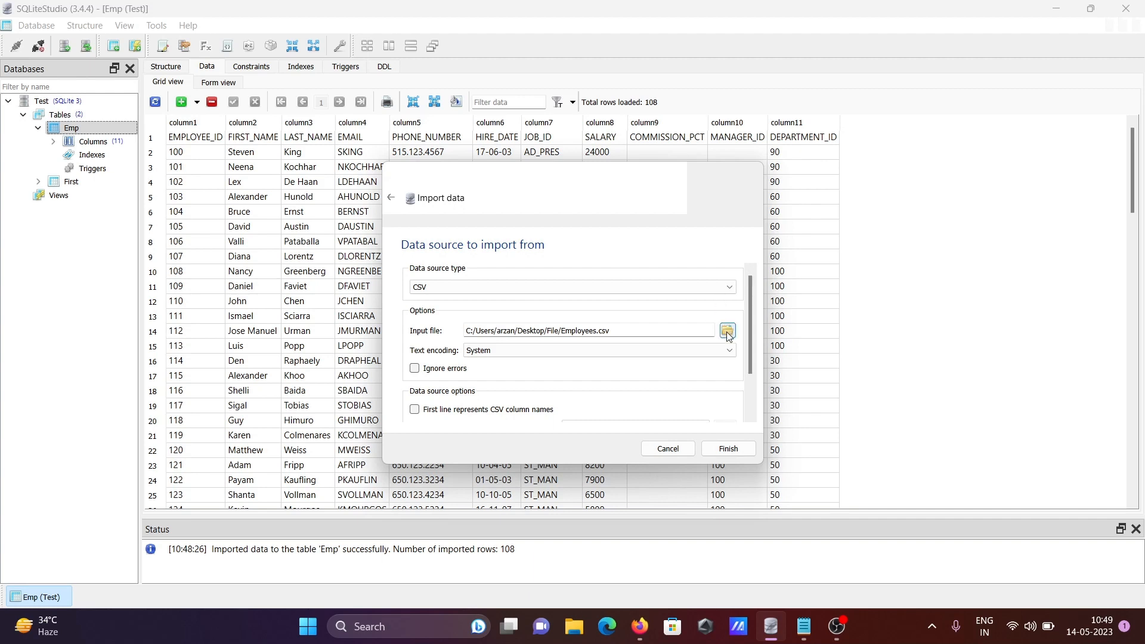
Step: Browse to and confirm emp.csv from the File folder as the input file
{"action": "left_click", "coordinate": [726, 332]}
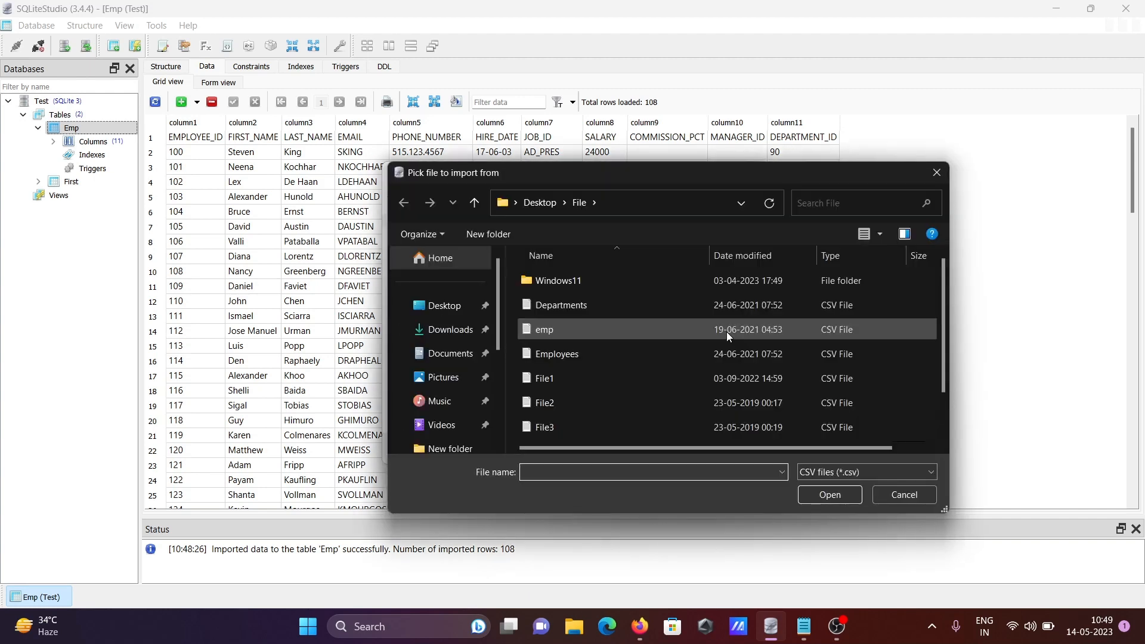
{"action": "mouse_move", "coordinate": [570, 340]}
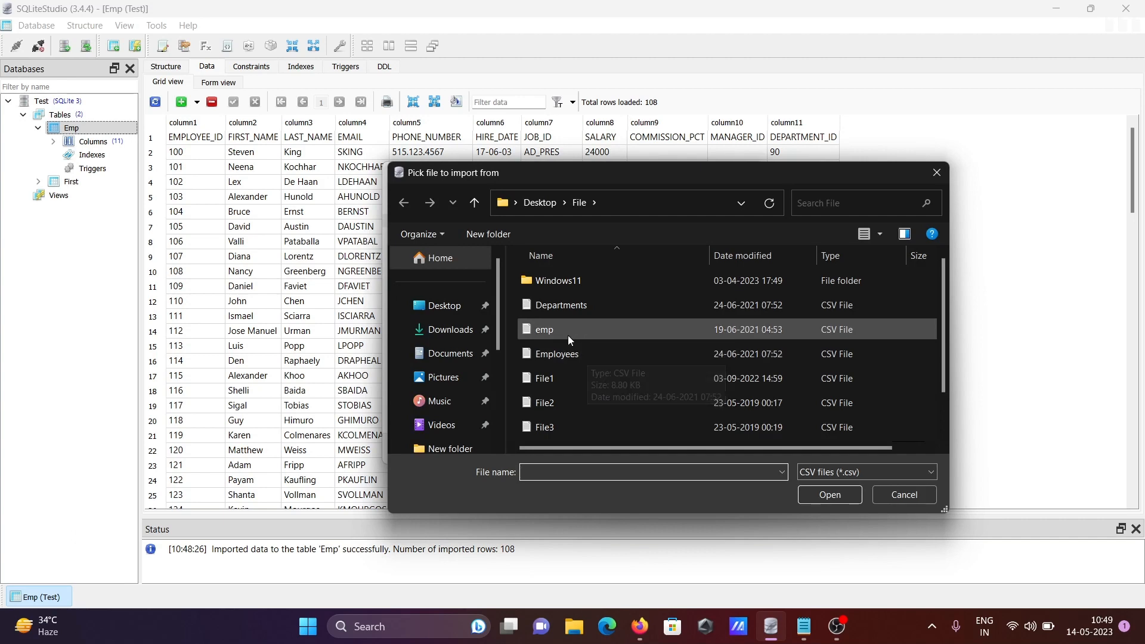
{"action": "left_click", "coordinate": [544, 329]}
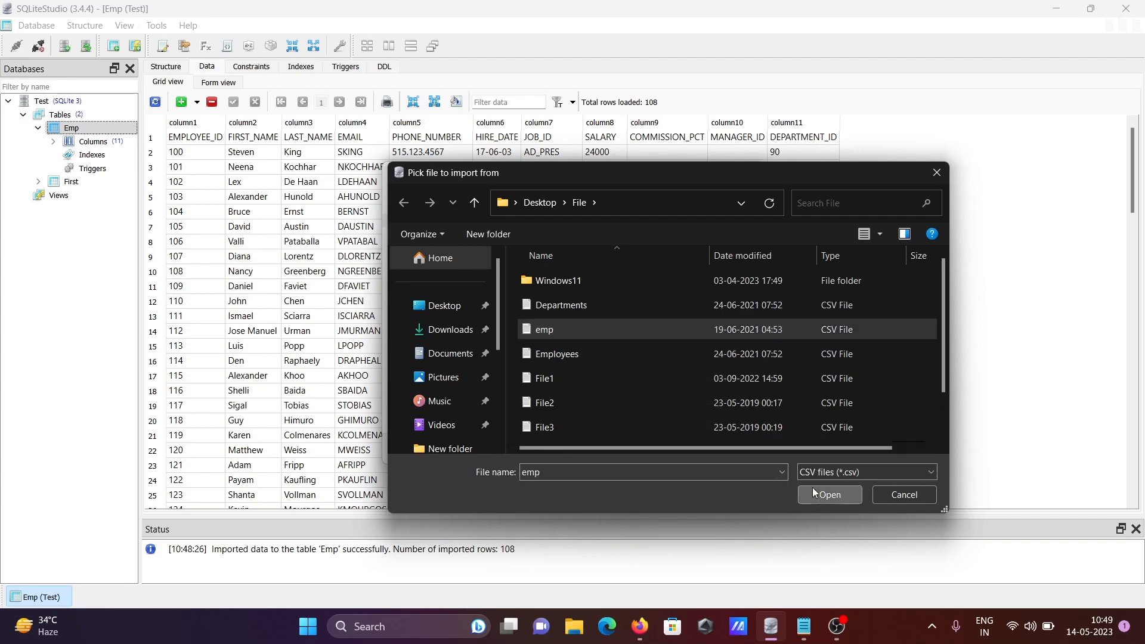
{"action": "left_click", "coordinate": [830, 495]}
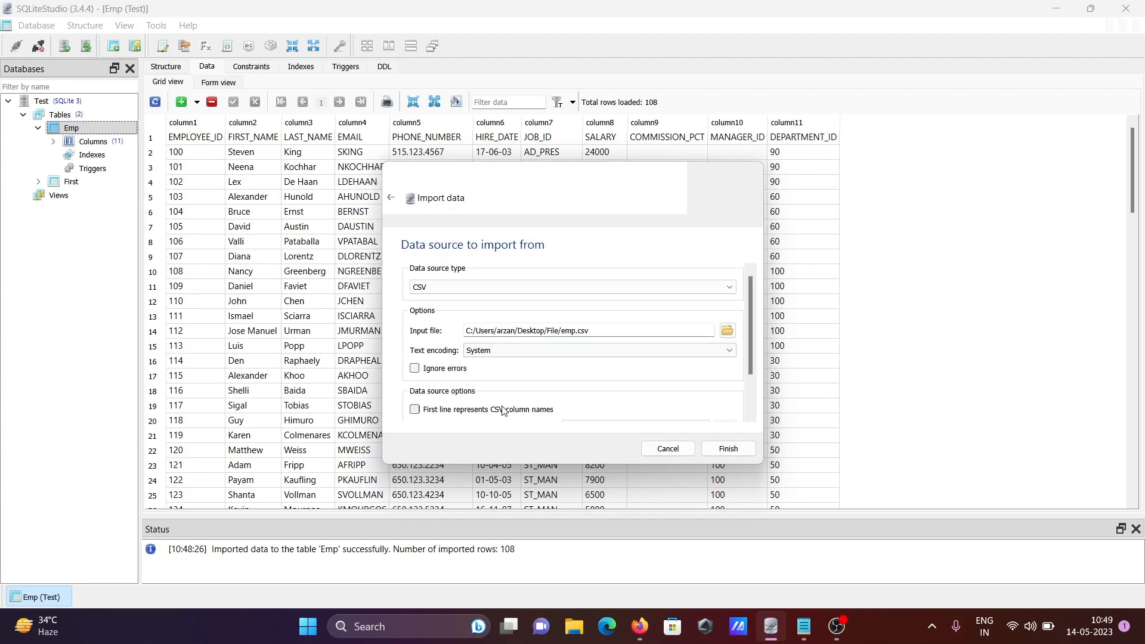
Step: Finish importing 15 rows into Employees and open its eight-column structure
{"action": "left_click", "coordinate": [728, 449]}
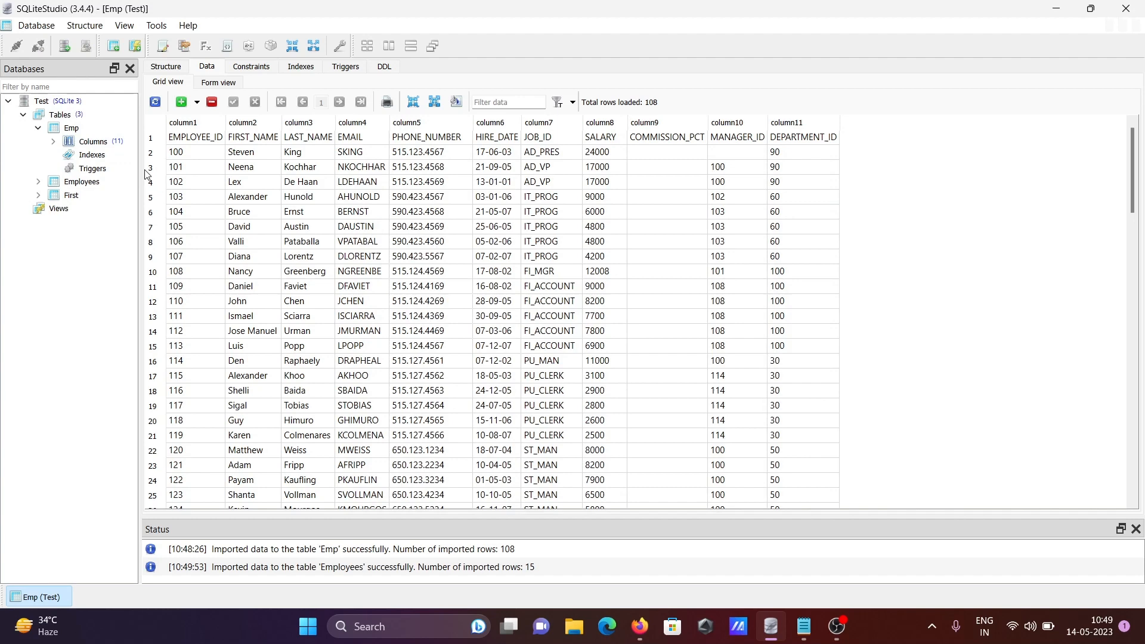
{"action": "left_click", "coordinate": [81, 182]}
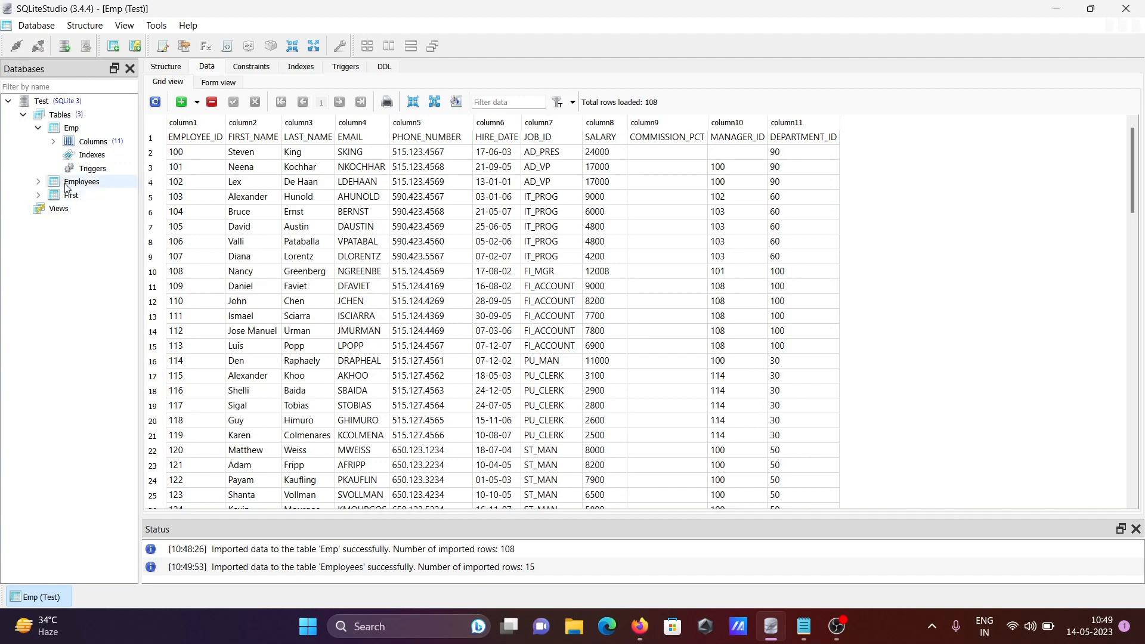
{"action": "double_click", "coordinate": [82, 182]}
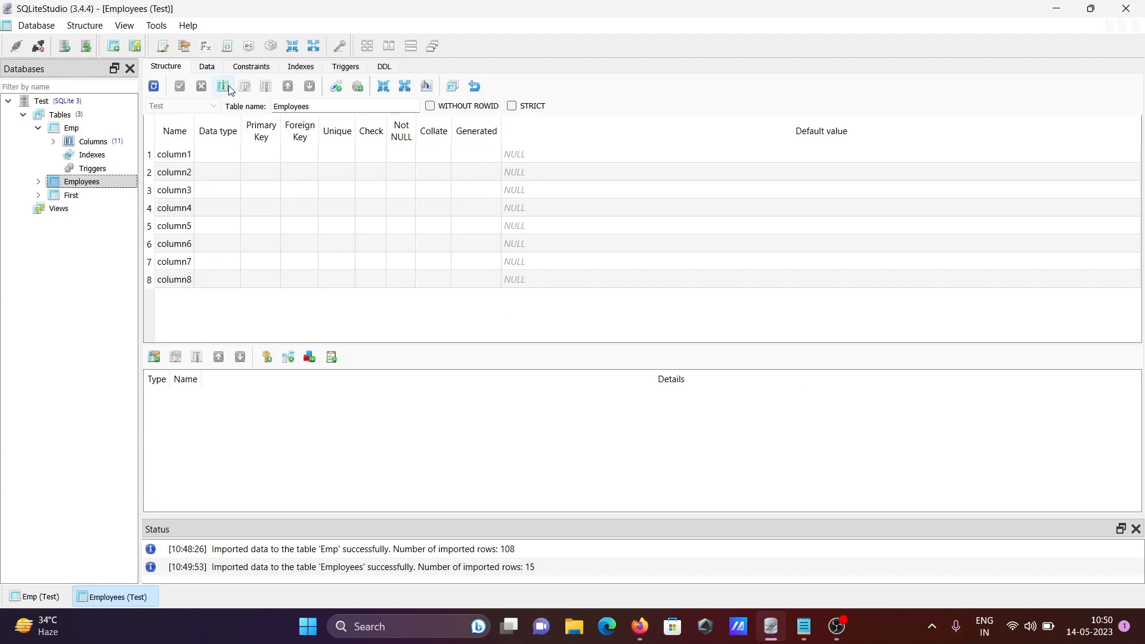
Step: Display the Employees table's data grid showing its 15 rows, EMPNO and ENAME headers in the first row
{"action": "left_click", "coordinate": [207, 66]}
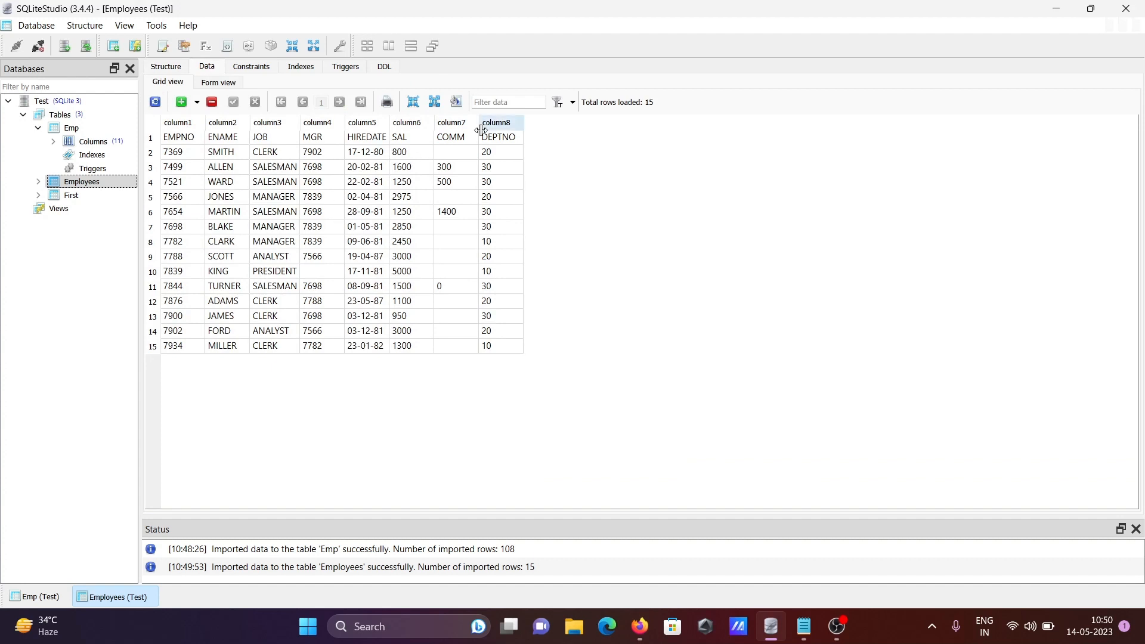
{"action": "mouse_move", "coordinate": [471, 126]}
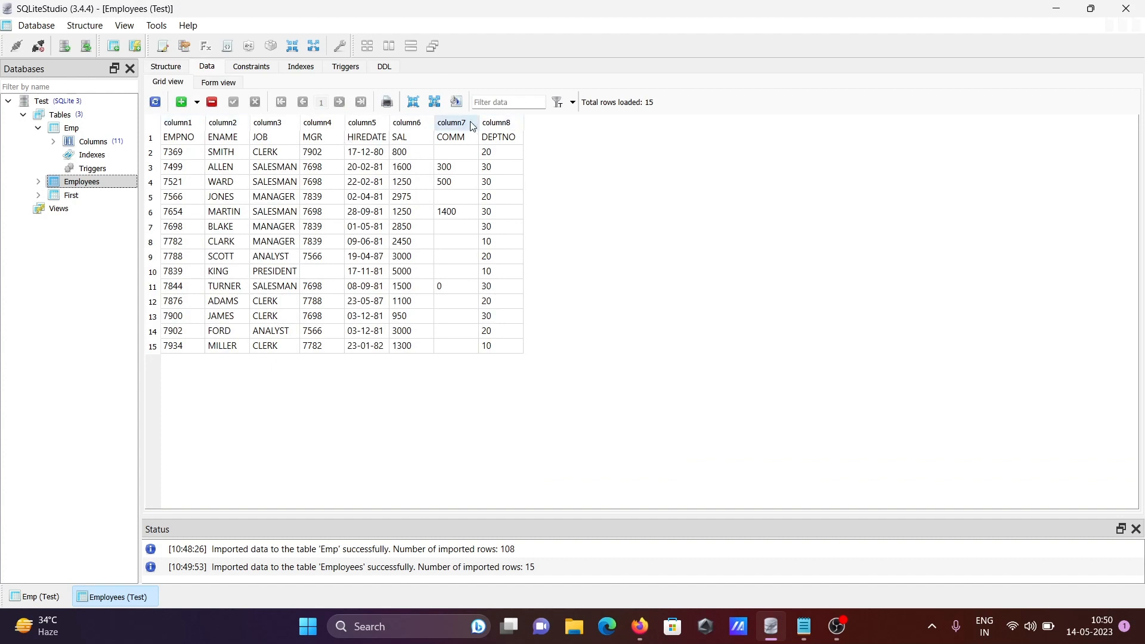
{"action": "mouse_move", "coordinate": [509, 102]}
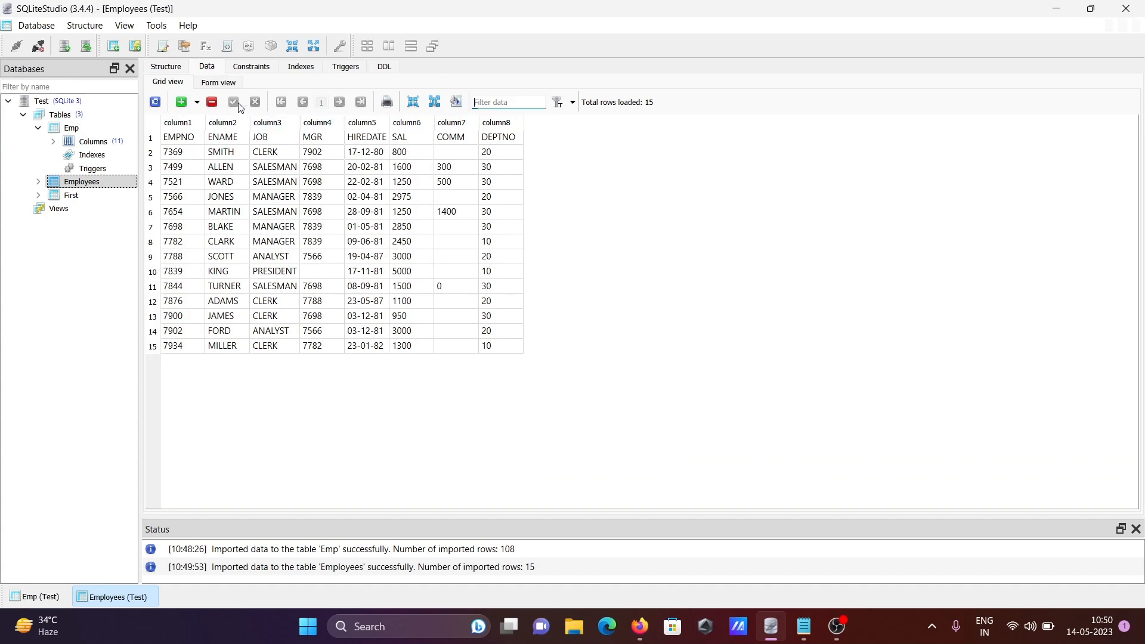
{"action": "mouse_move", "coordinate": [182, 102]}
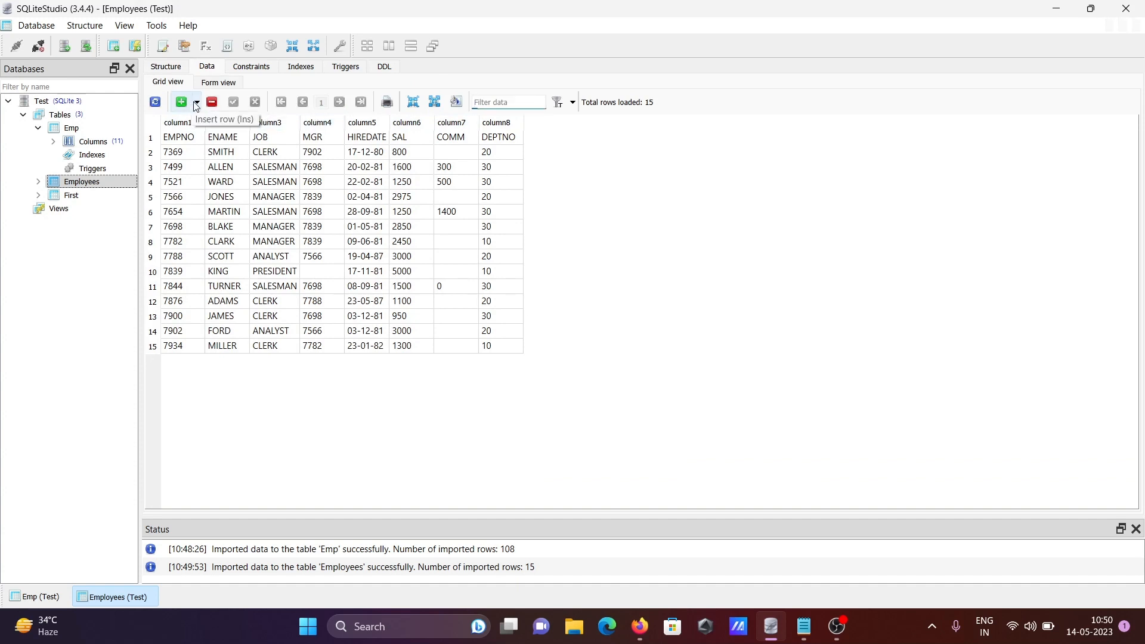
{"action": "mouse_move", "coordinate": [374, 101]}
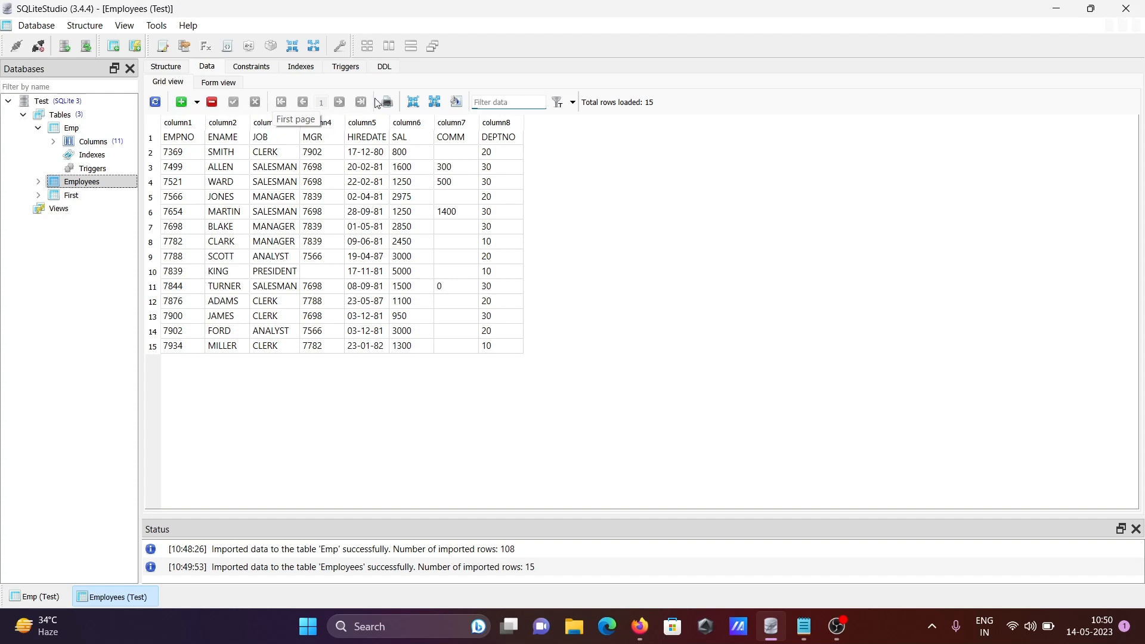
{"action": "mouse_move", "coordinate": [386, 101]}
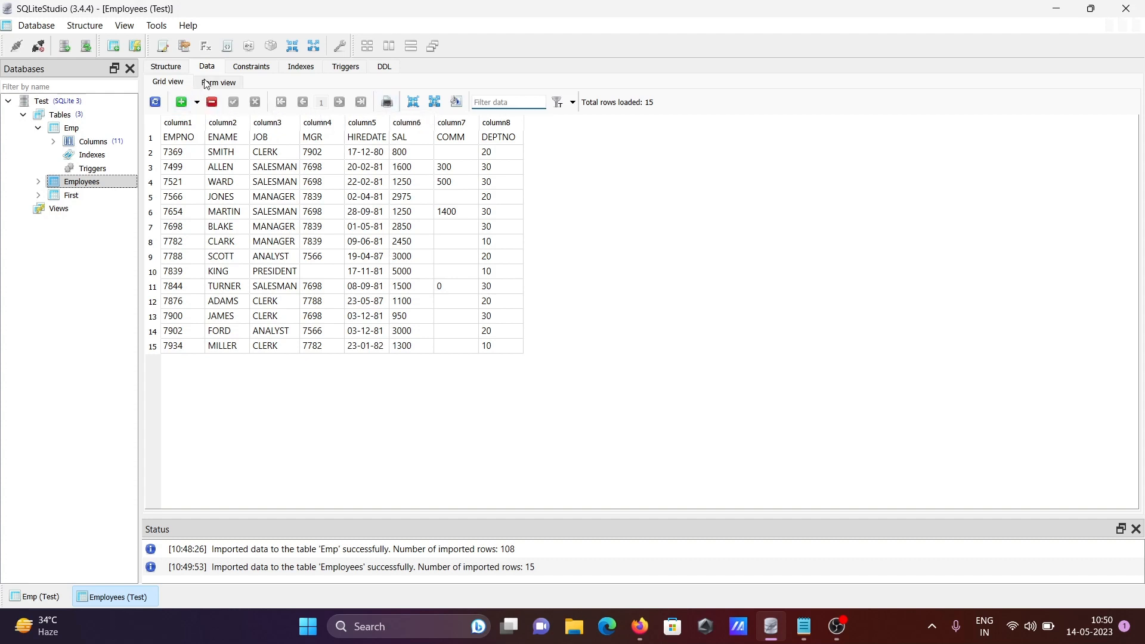
{"action": "left_click", "coordinate": [219, 82]}
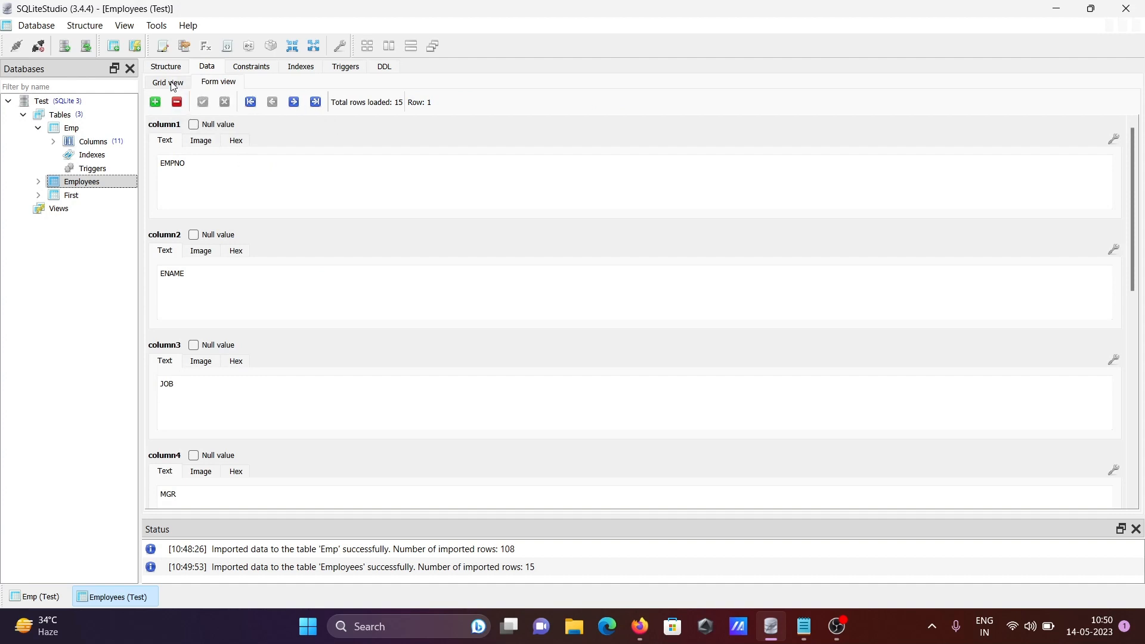
{"action": "left_click", "coordinate": [167, 82]}
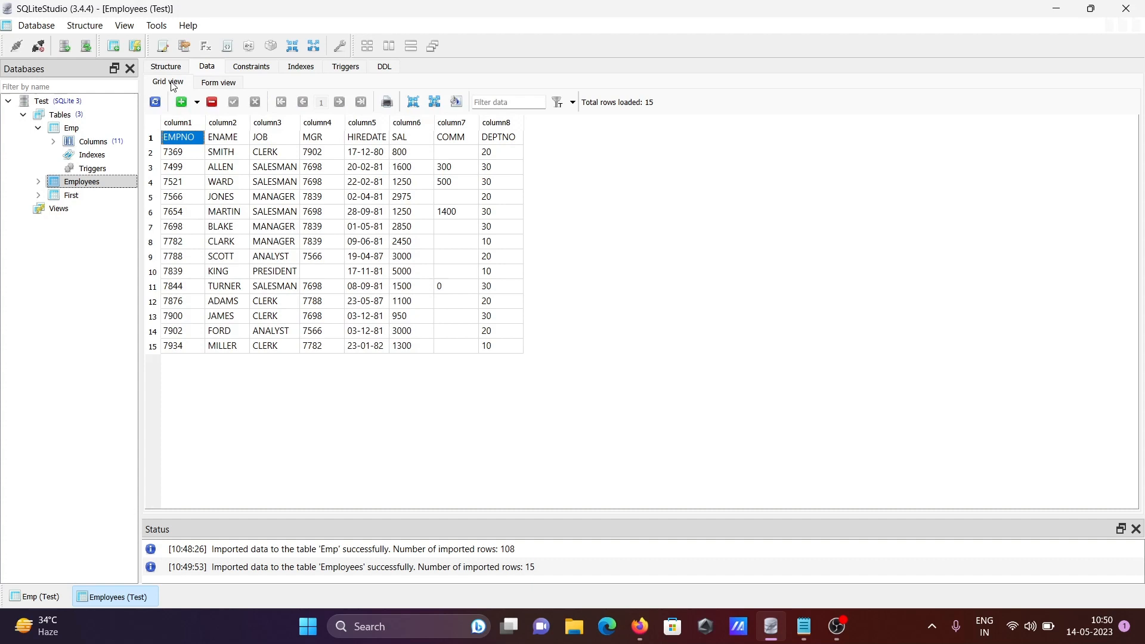
{"action": "mouse_move", "coordinate": [218, 81]}
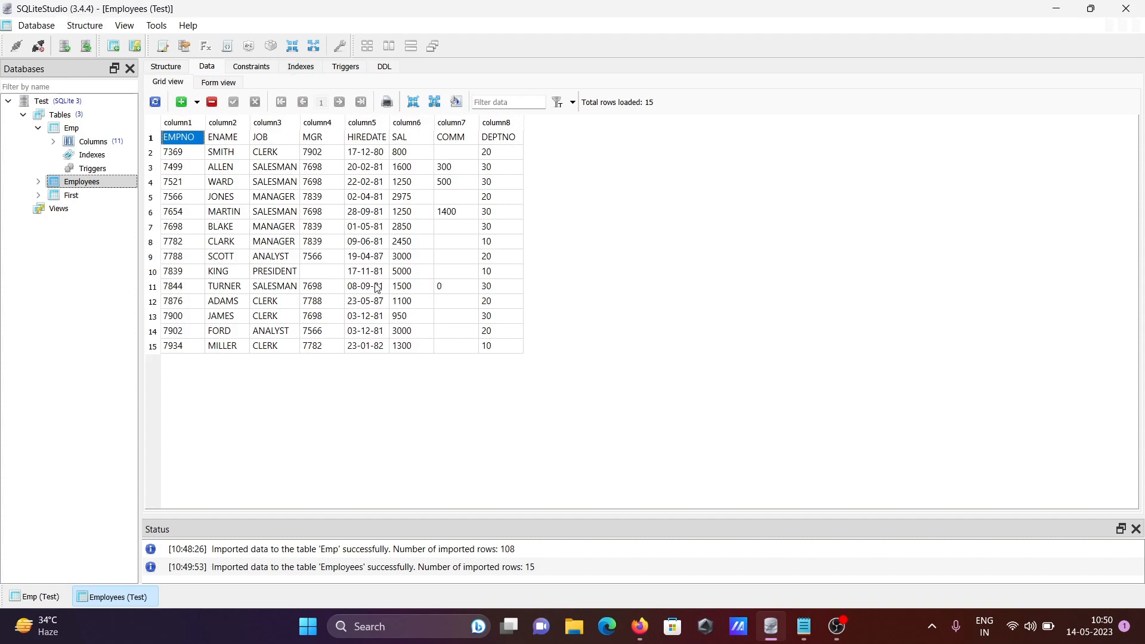
{"action": "mouse_move", "coordinate": [740, 263]}
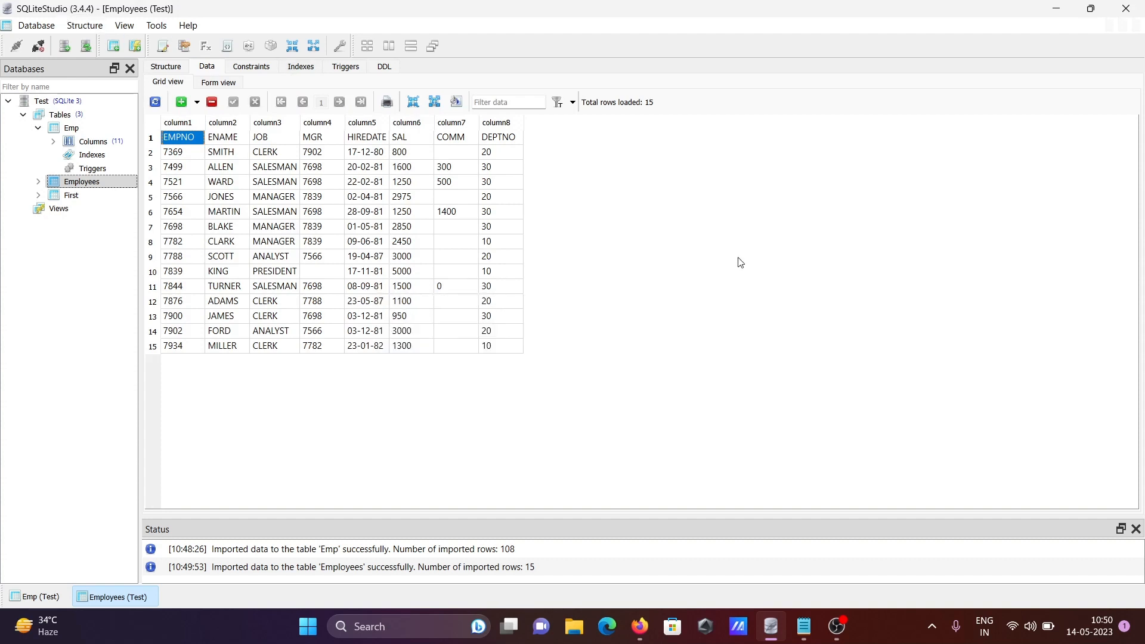